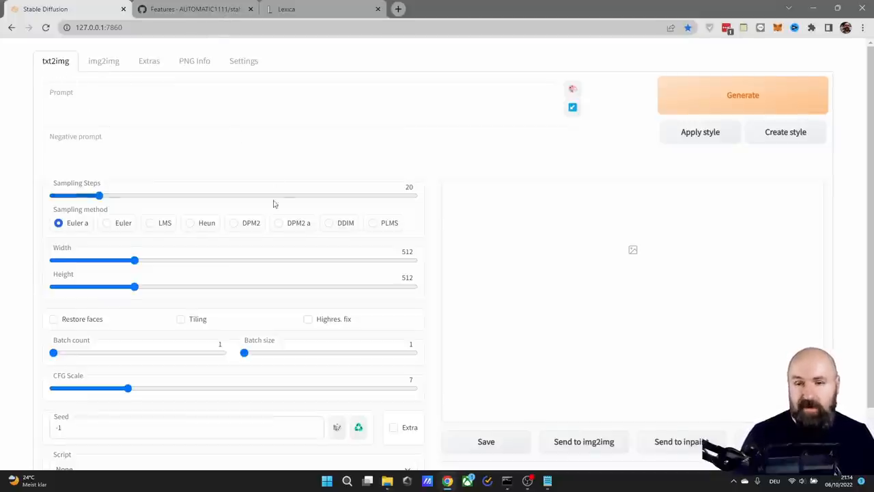
Reveal the Script dropdown's choices: None, Prompts from file or textbox, Prompt matrix, X/Y plot.
{"action": "scroll", "scroll_direction": "down", "scroll_amount": 3}
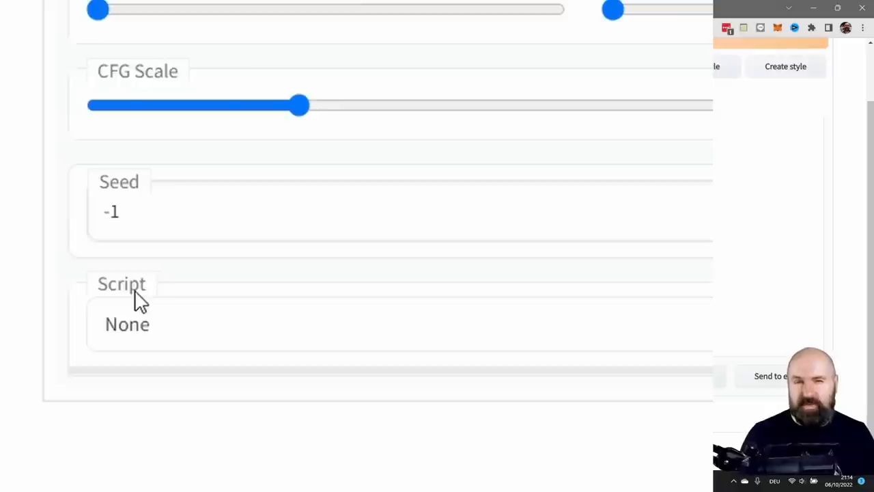
{"action": "mouse_move", "coordinate": [137, 316]}
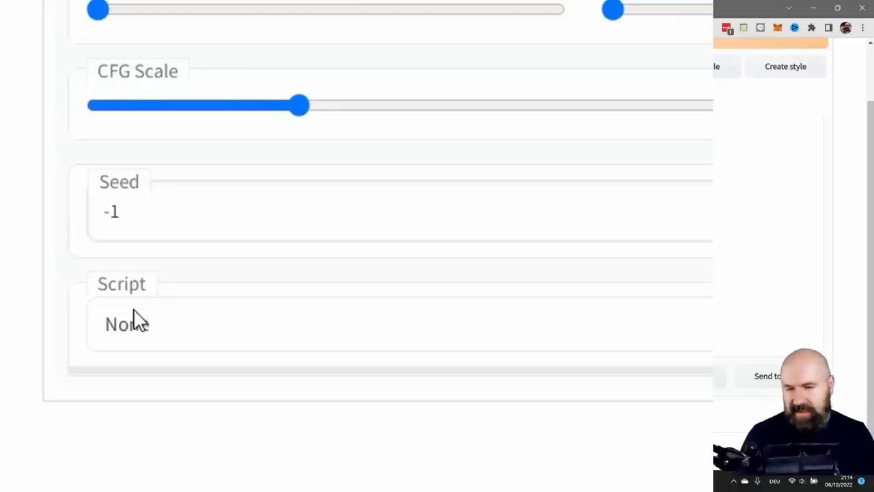
{"action": "left_click", "coordinate": [125, 323]}
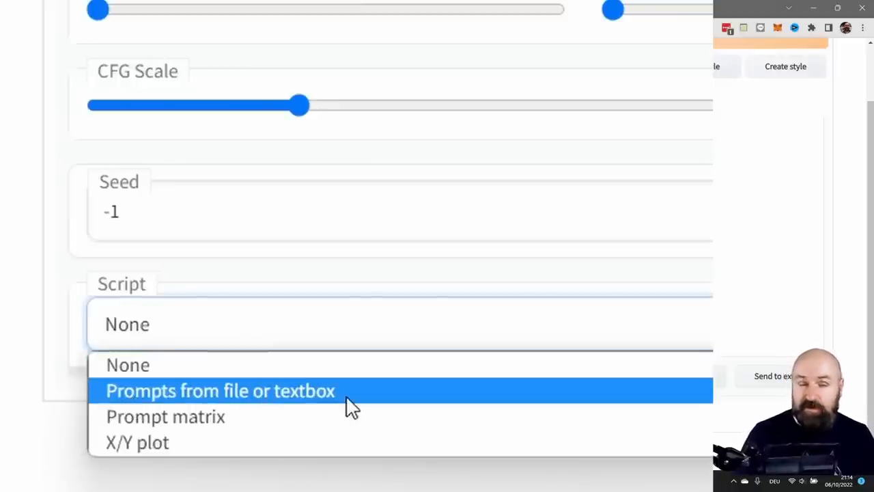
{"action": "mouse_move", "coordinate": [235, 416]}
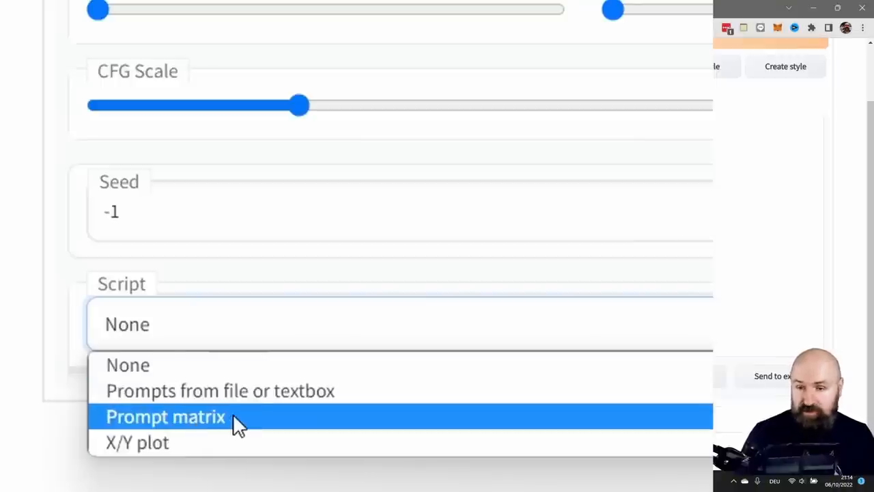
{"action": "mouse_move", "coordinate": [169, 442]}
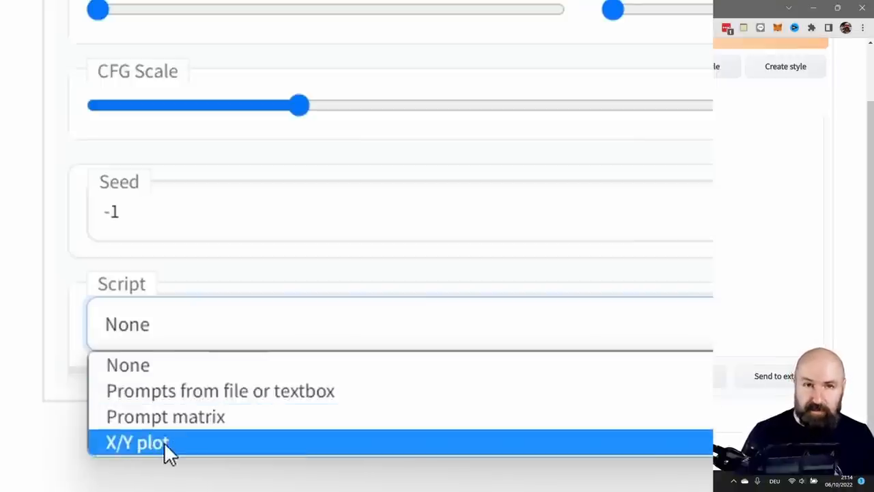
Select 'Prompts from file or textbox' as the script and enable Show Textbox.
{"action": "left_click", "coordinate": [220, 390]}
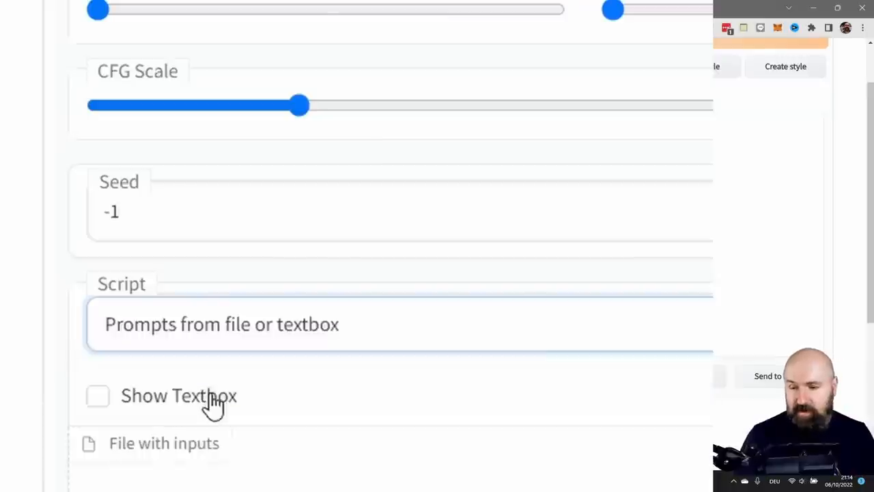
{"action": "mouse_move", "coordinate": [311, 338]}
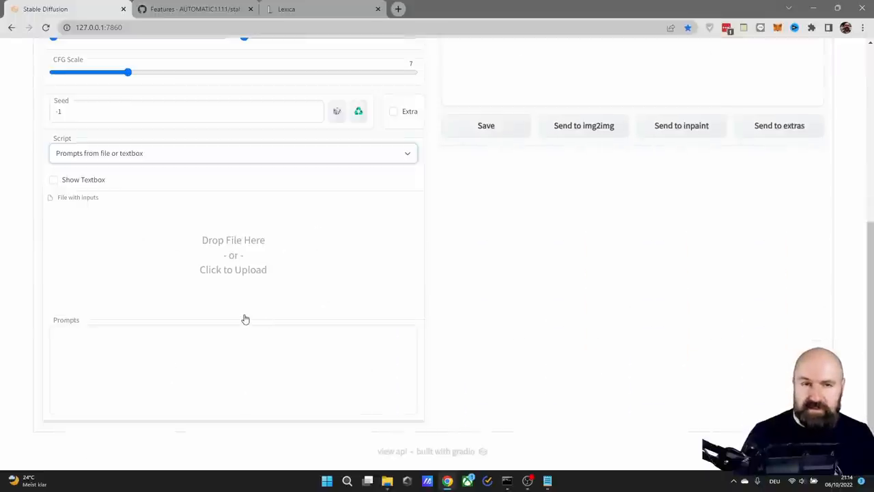
{"action": "mouse_move", "coordinate": [251, 258]}
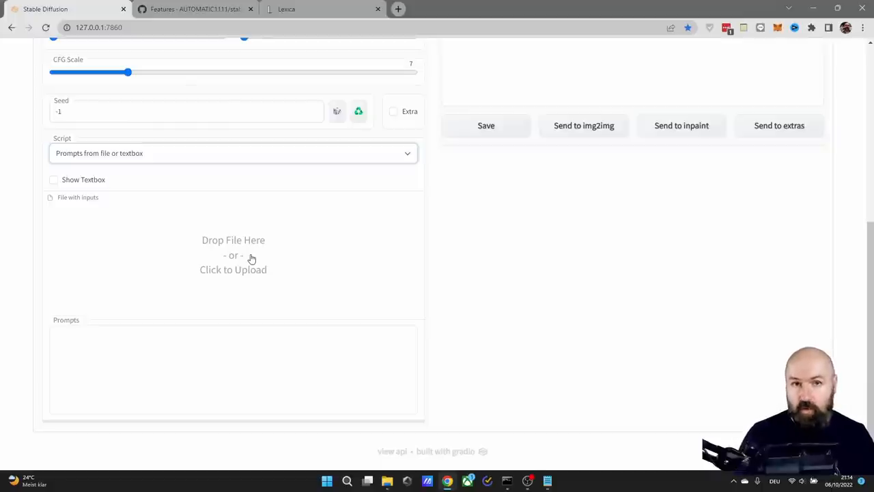
{"action": "mouse_move", "coordinate": [54, 184]}
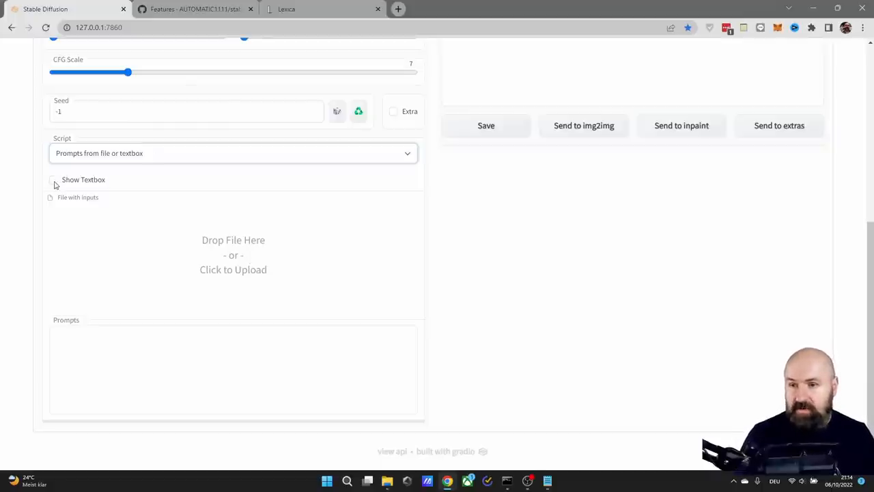
{"action": "left_click", "coordinate": [53, 181]}
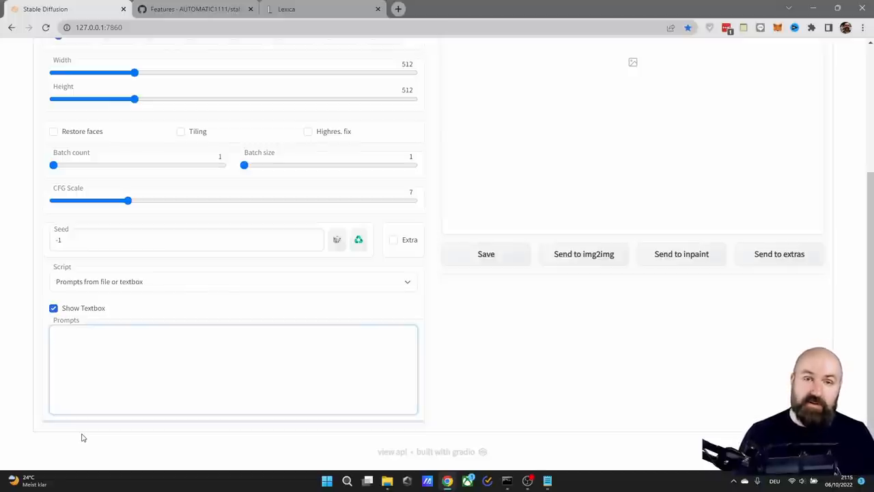
Disable Show Textbox so the script reads prompts from an uploaded file instead.
{"action": "left_click", "coordinate": [232, 368]}
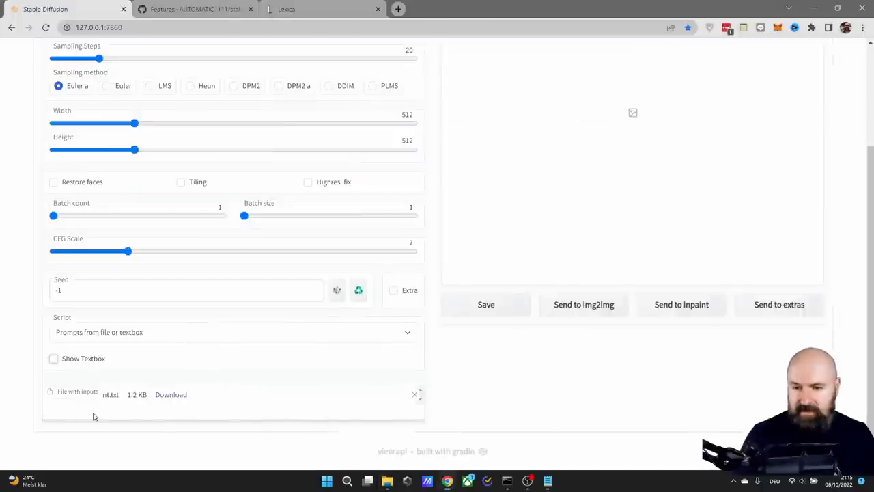
{"action": "mouse_move", "coordinate": [147, 410]}
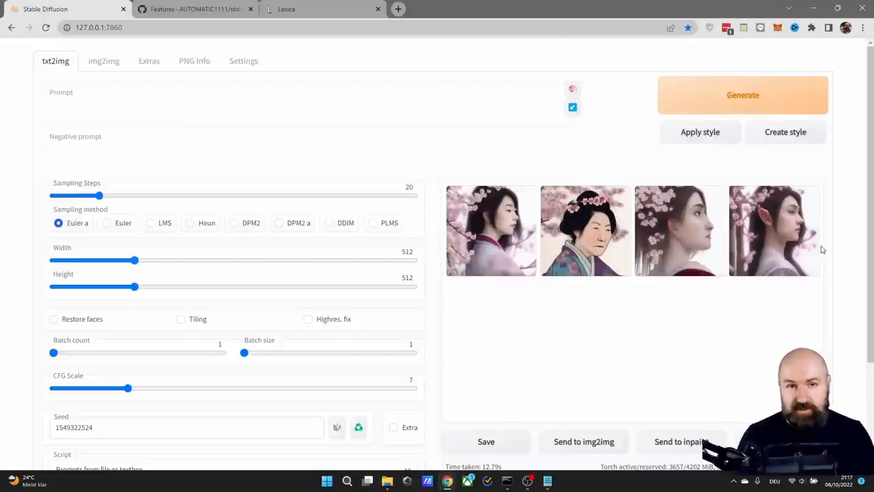
{"action": "scroll", "scroll_direction": "down", "scroll_amount": 3}
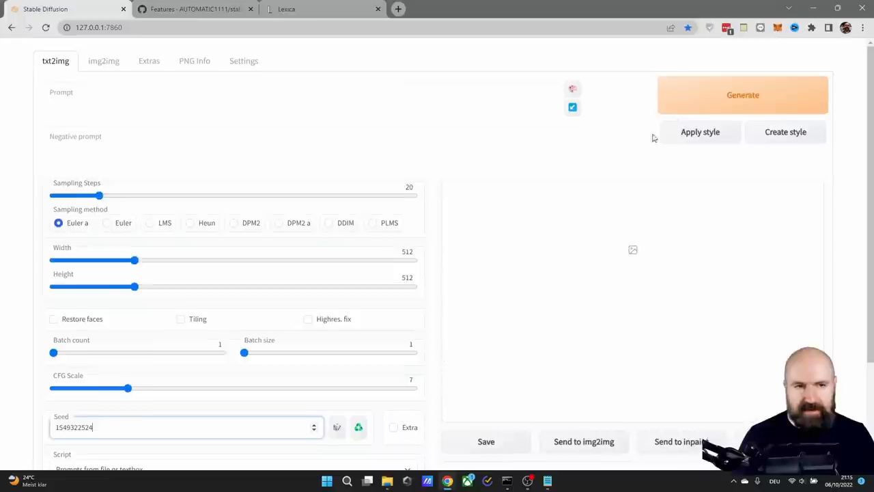
{"action": "left_click", "coordinate": [742, 96]}
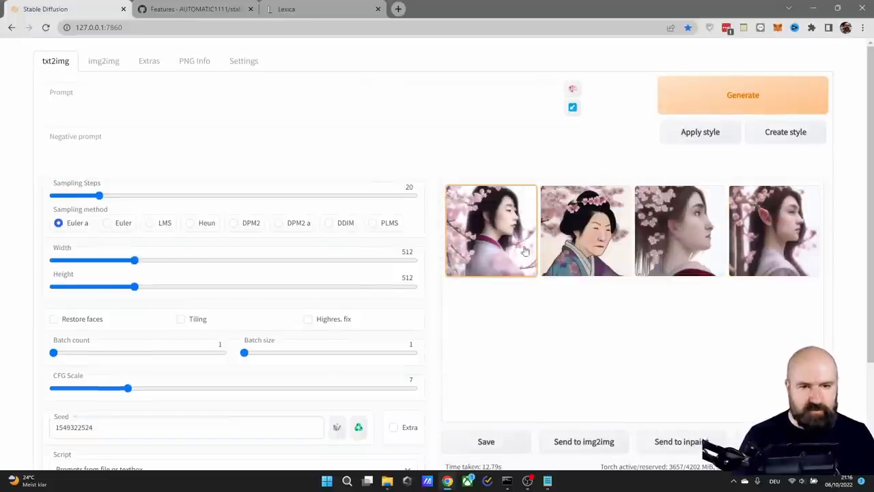
Step through the kimono portraits in the full-size lightbox, then close it back to the results.
{"action": "left_click", "coordinate": [491, 231]}
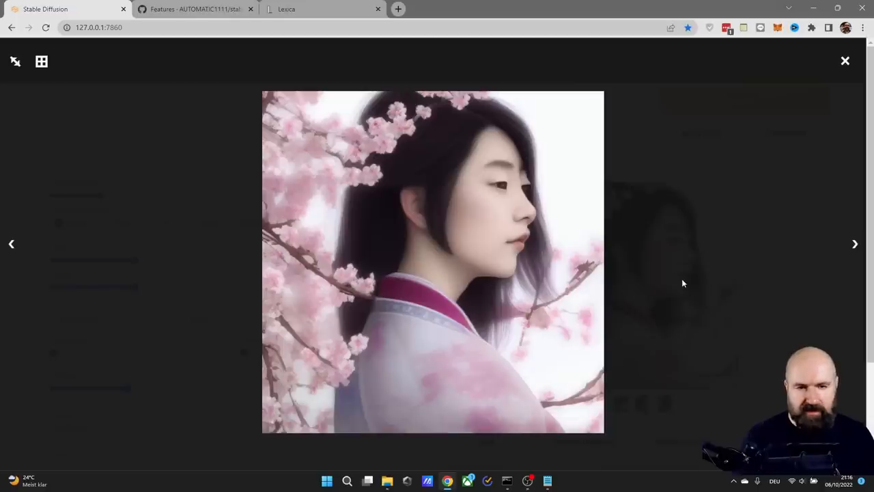
{"action": "left_click", "coordinate": [855, 243]}
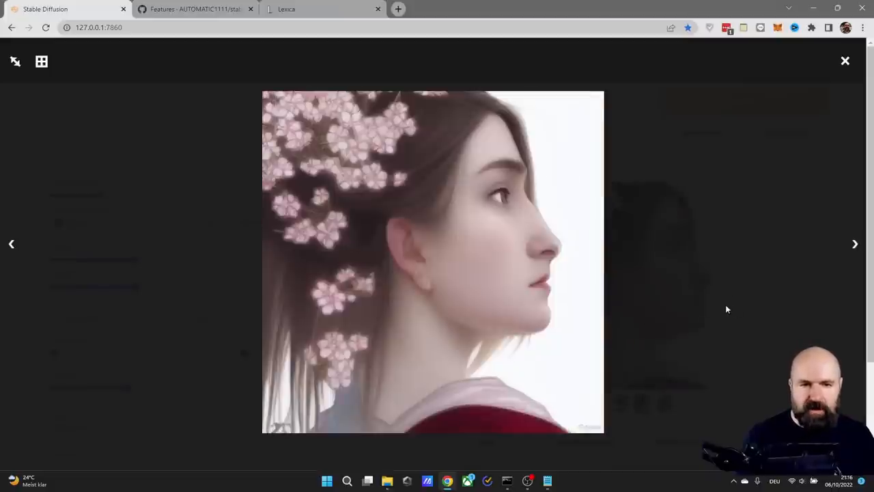
{"action": "left_click", "coordinate": [854, 243]}
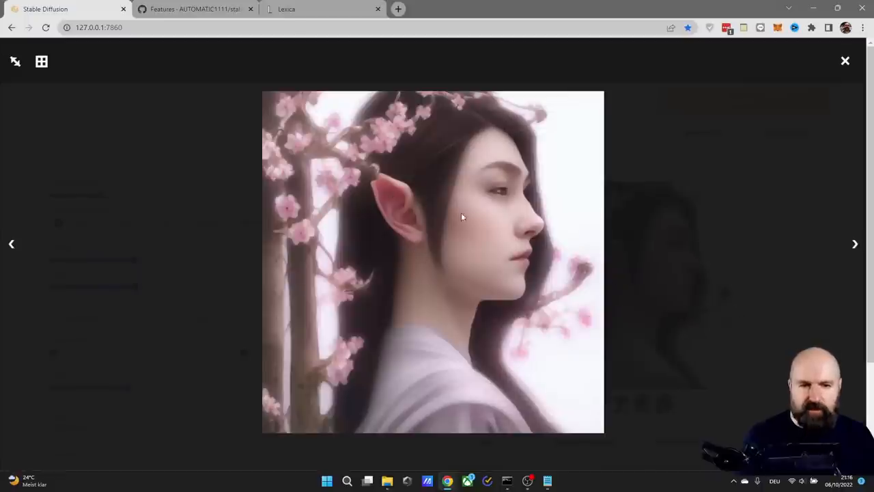
{"action": "mouse_move", "coordinate": [708, 341]}
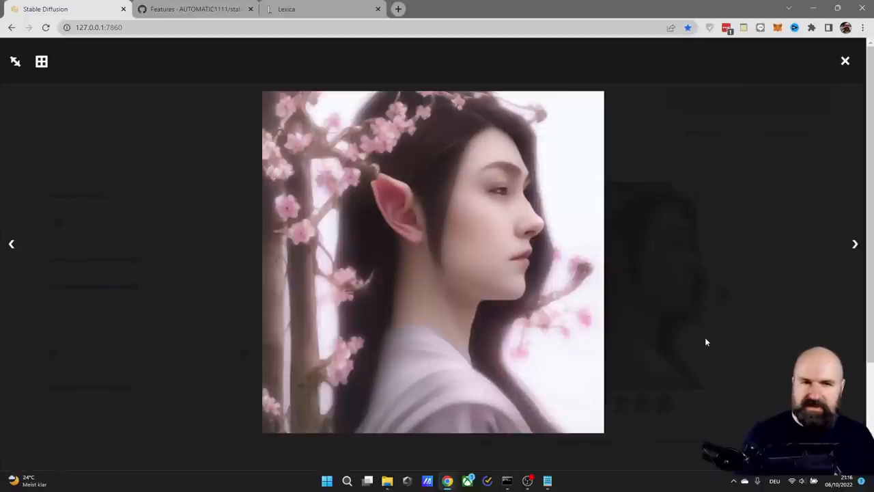
{"action": "left_click", "coordinate": [845, 60]}
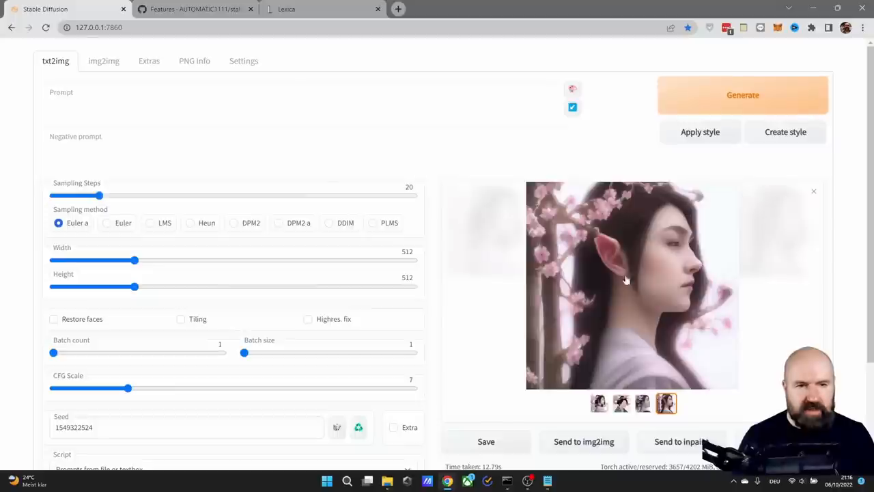
{"action": "left_click", "coordinate": [625, 280]}
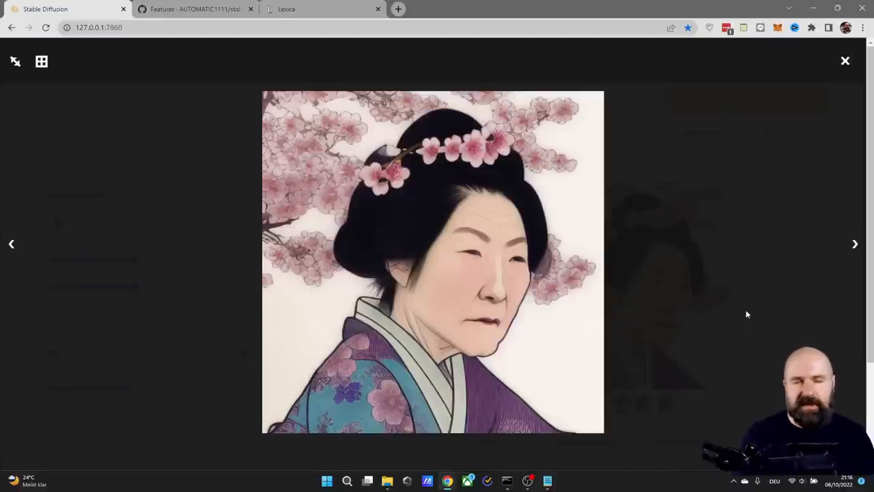
{"action": "left_click", "coordinate": [845, 60]}
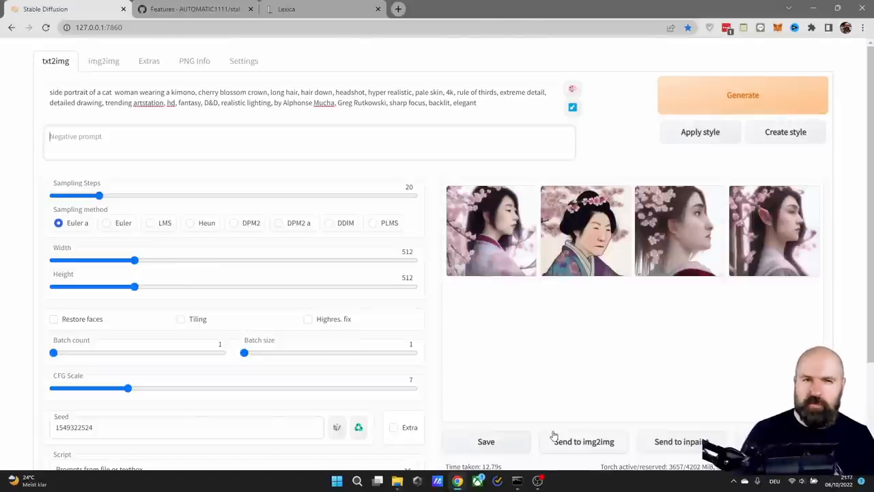
{"action": "mouse_move", "coordinate": [472, 355]}
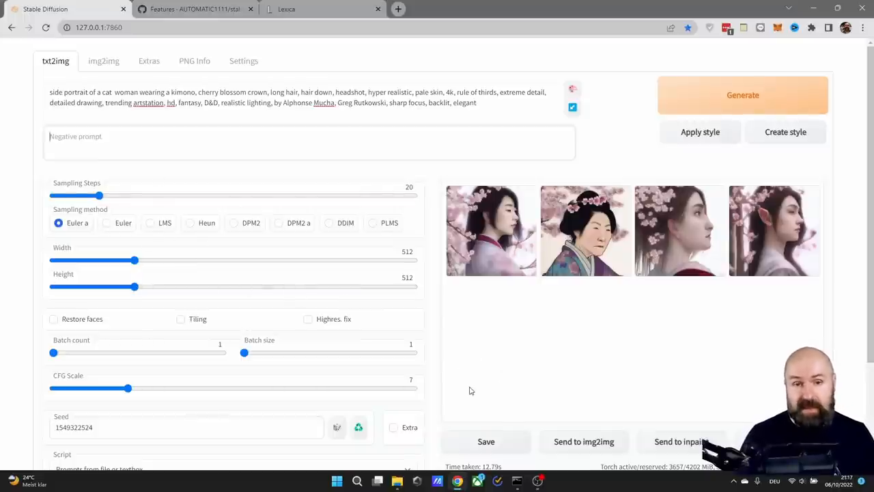
Scroll down to the Script section below the four kimono portraits.
{"action": "scroll", "scroll_direction": "down", "scroll_amount": 3}
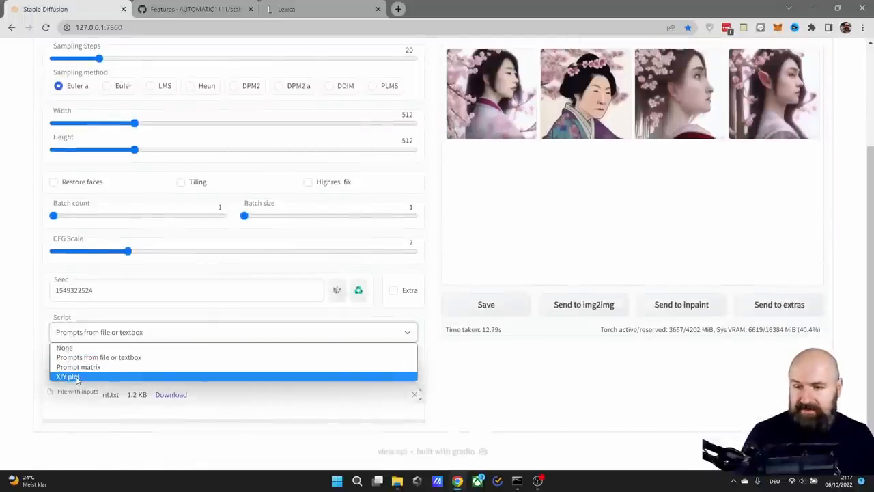
Make X/Y plot the active script and list its X type options (Seed, Steps, CFG Scale, Sampler...).
{"action": "left_click", "coordinate": [67, 377]}
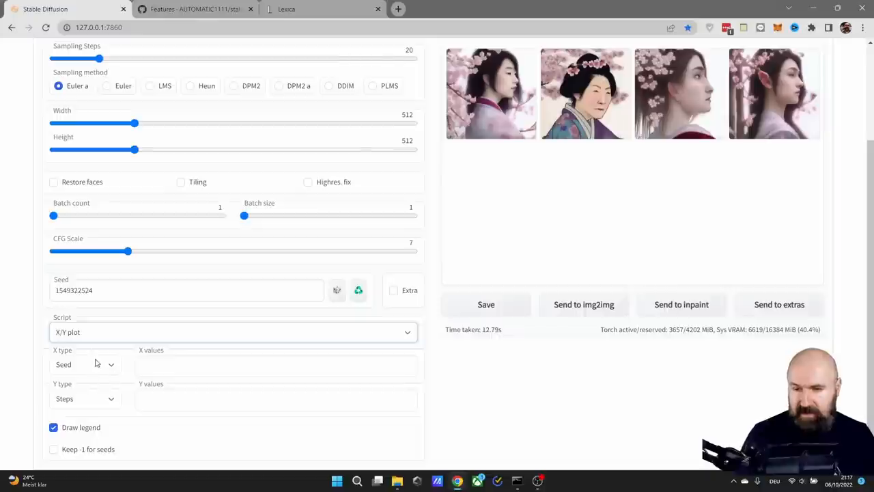
{"action": "left_click", "coordinate": [84, 363]}
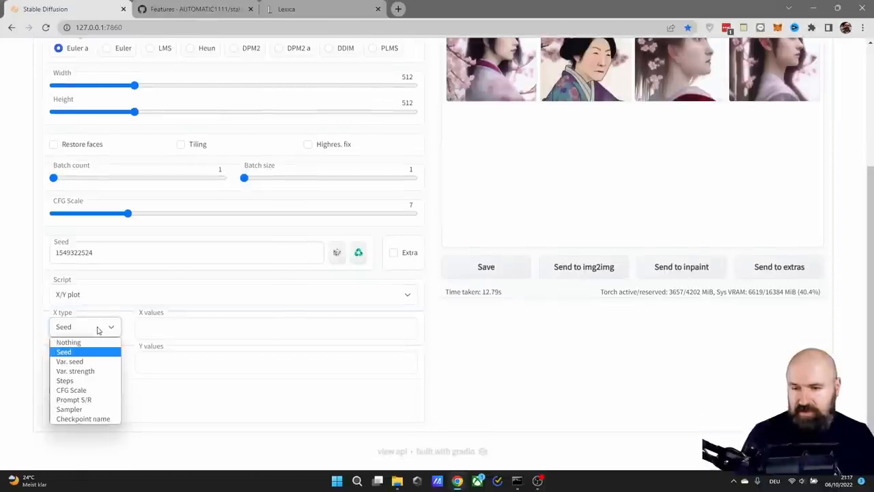
{"action": "mouse_move", "coordinate": [68, 361]}
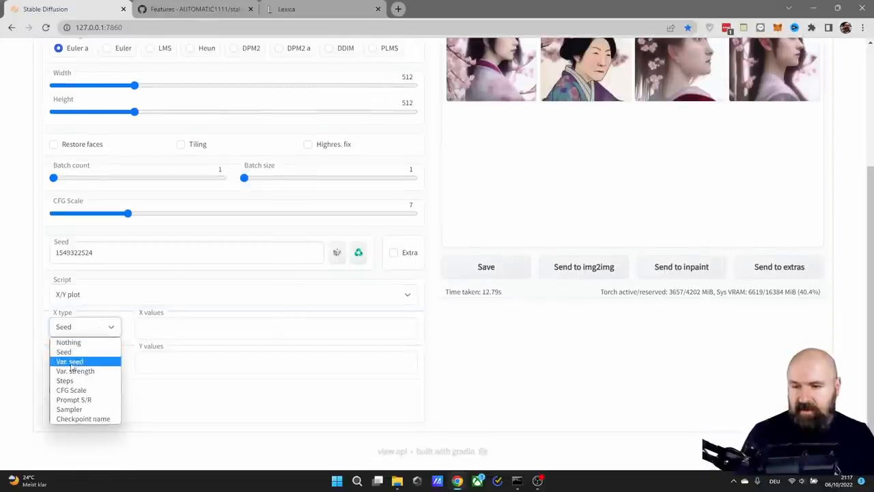
{"action": "mouse_move", "coordinate": [75, 370]}
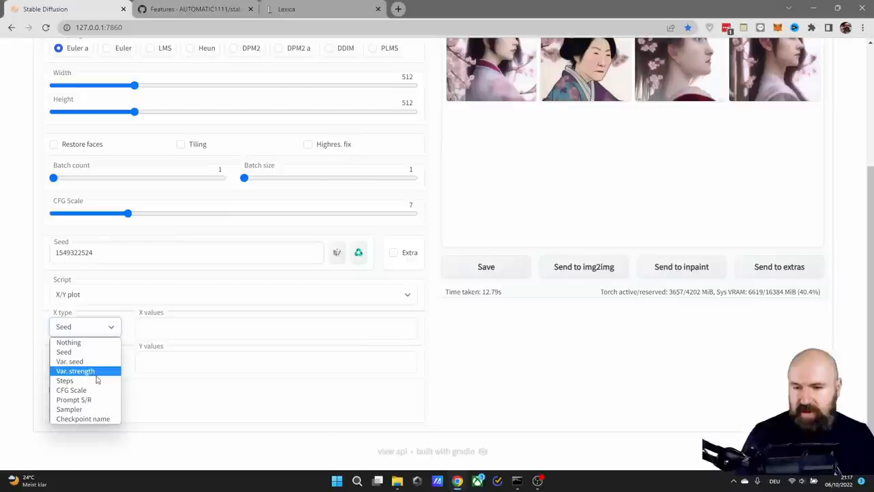
{"action": "mouse_move", "coordinate": [71, 390]}
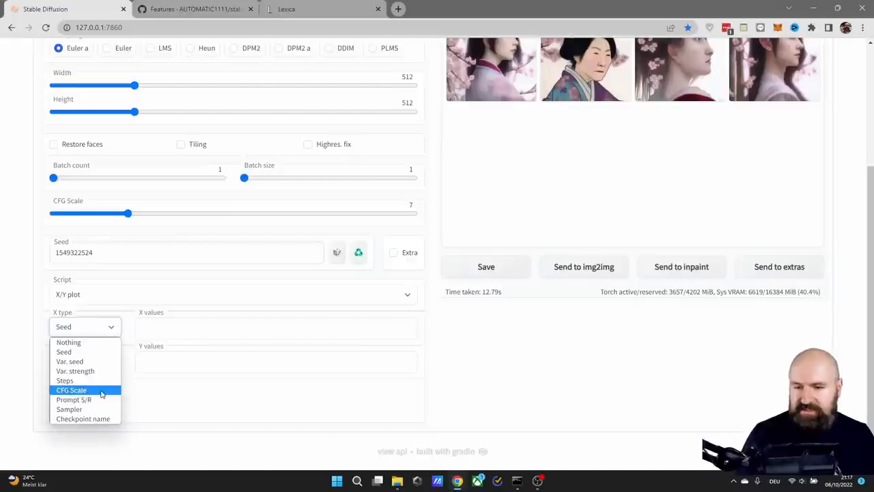
{"action": "mouse_move", "coordinate": [74, 398]}
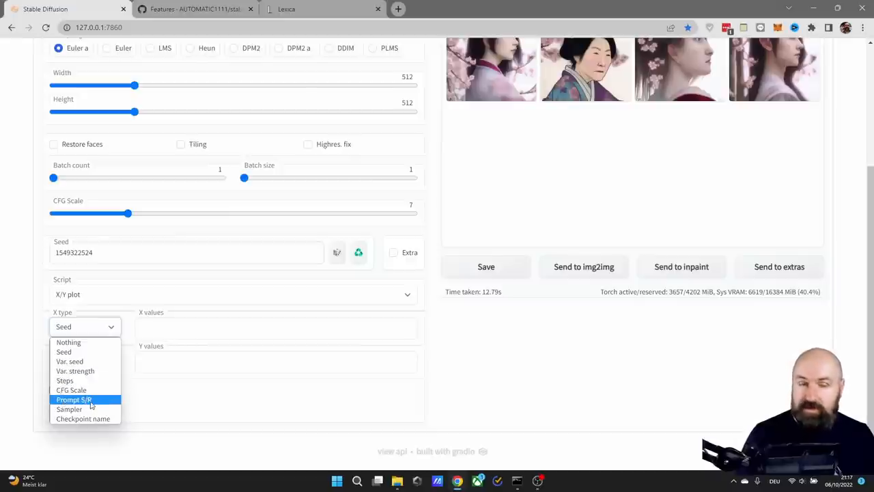
{"action": "mouse_move", "coordinate": [69, 409]}
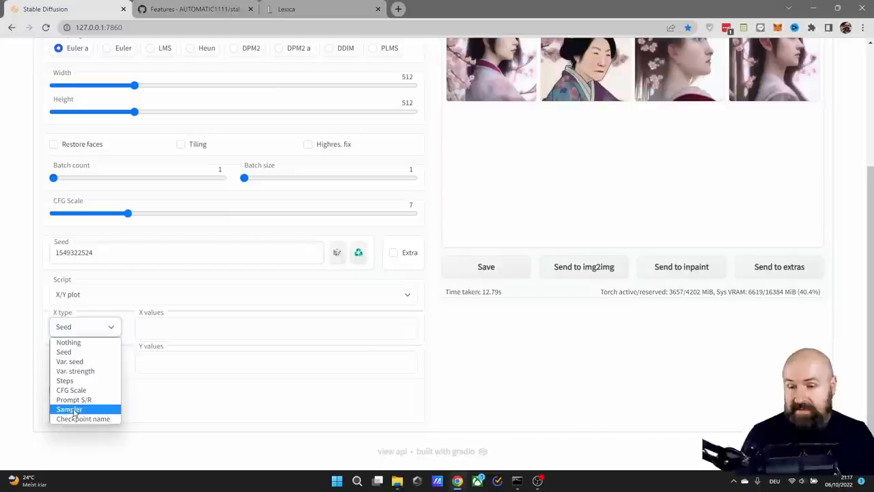
{"action": "mouse_move", "coordinate": [81, 418]}
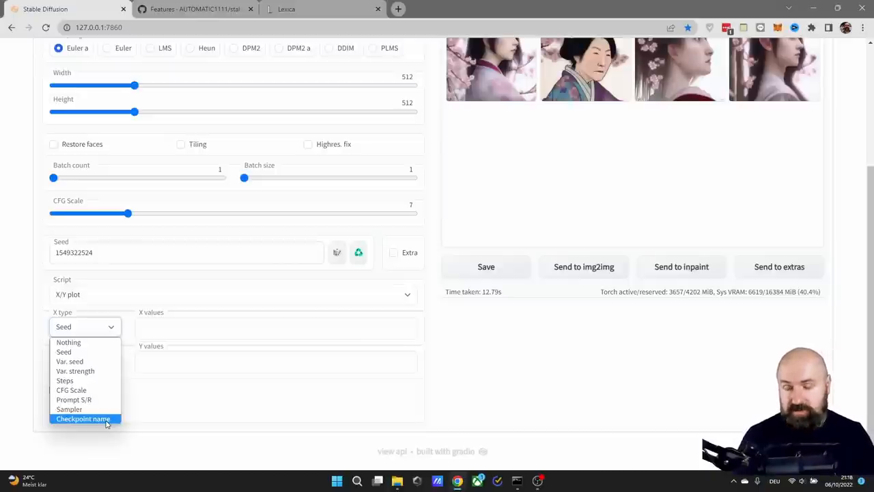
{"action": "mouse_move", "coordinate": [68, 341]}
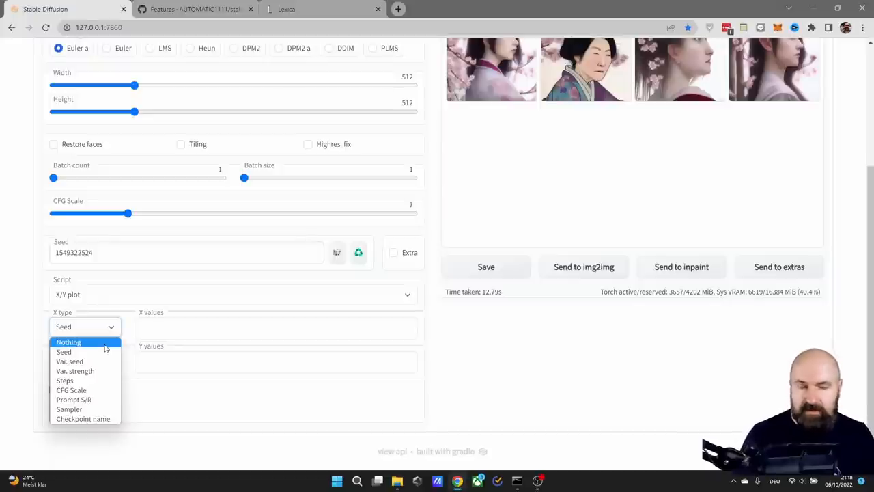
{"action": "mouse_move", "coordinate": [62, 351]}
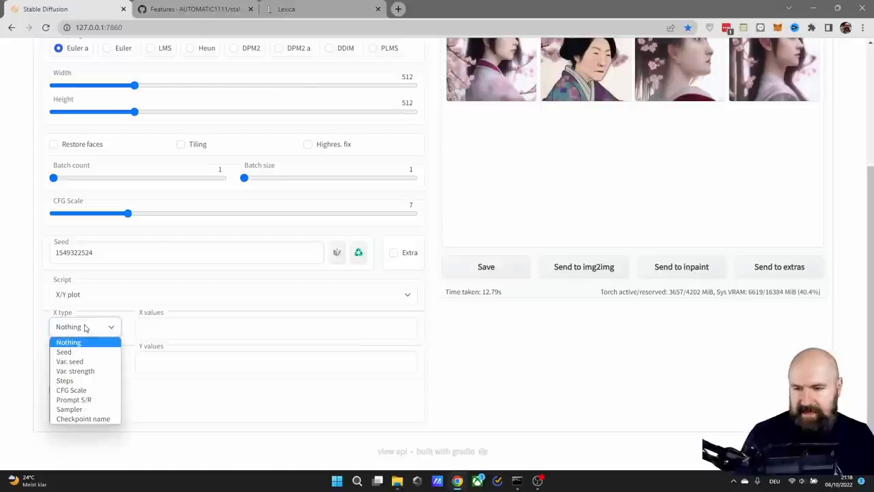
{"action": "mouse_move", "coordinate": [71, 391]}
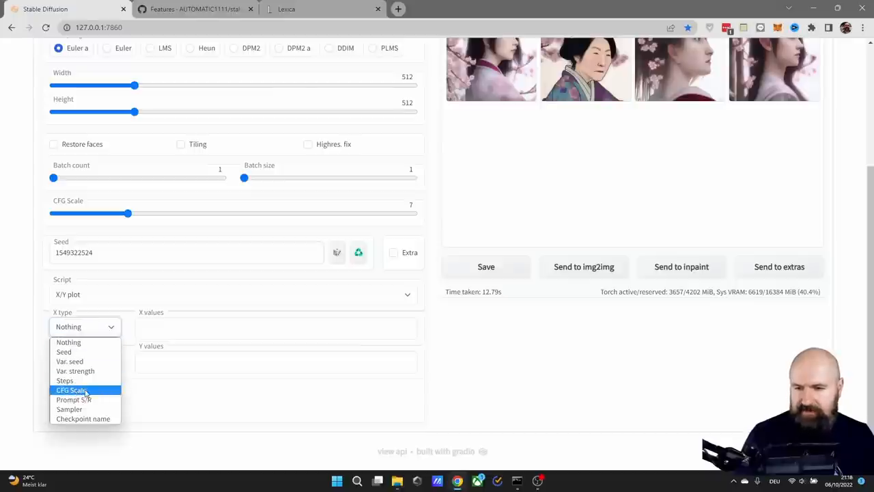
Set X type to CFG Scale with values '3-5 (+0.5)' and Y type to Steps.
{"action": "left_click", "coordinate": [71, 391]}
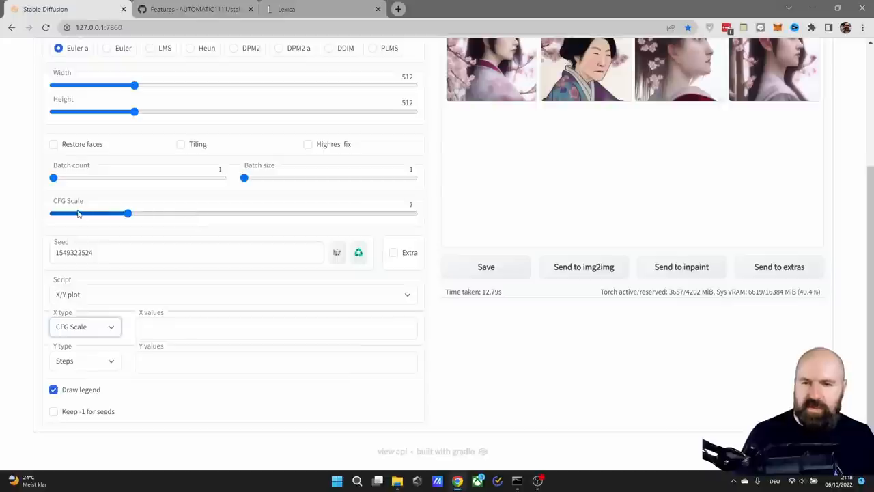
{"action": "mouse_move", "coordinate": [60, 352]}
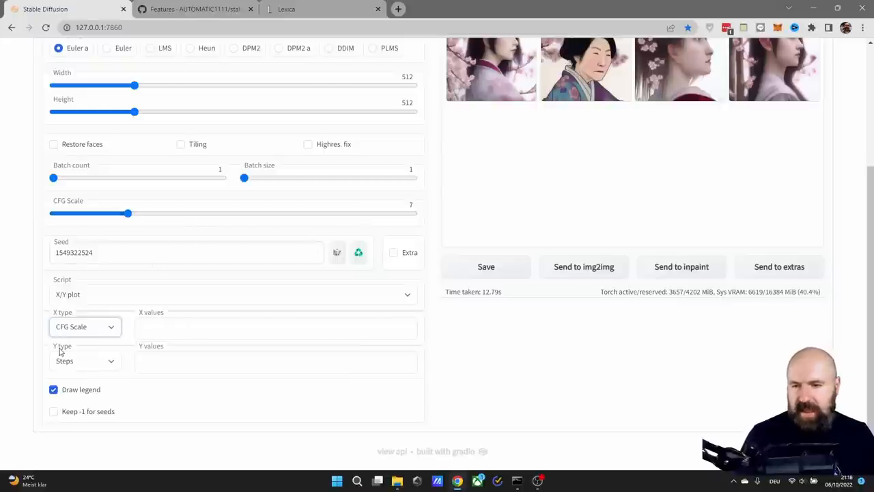
{"action": "left_click", "coordinate": [84, 361]}
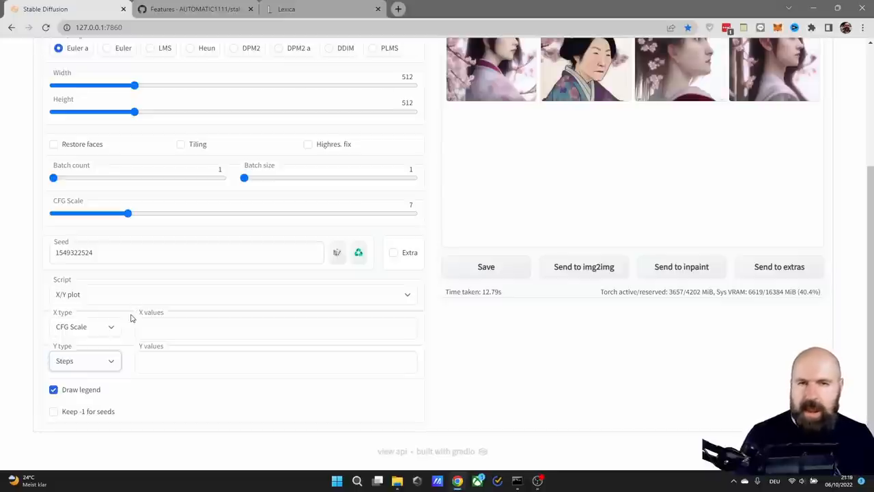
{"action": "left_click", "coordinate": [276, 328]}
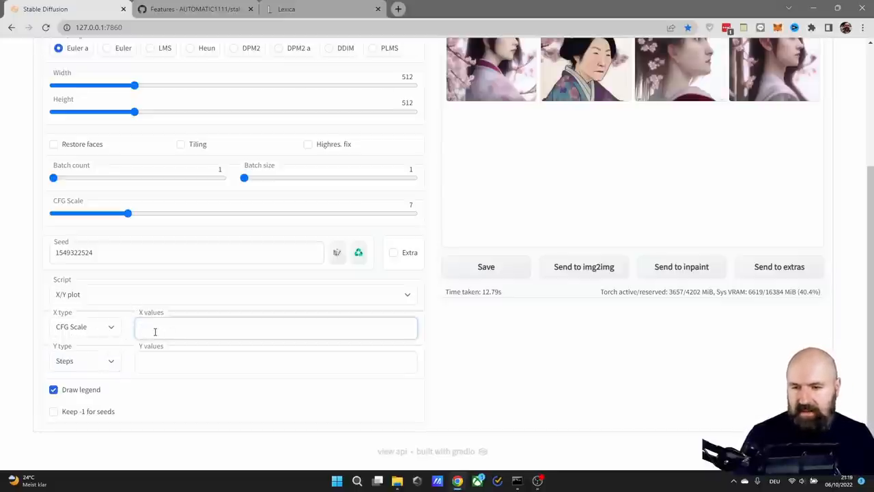
{"action": "type", "text": "3-5 (+"}
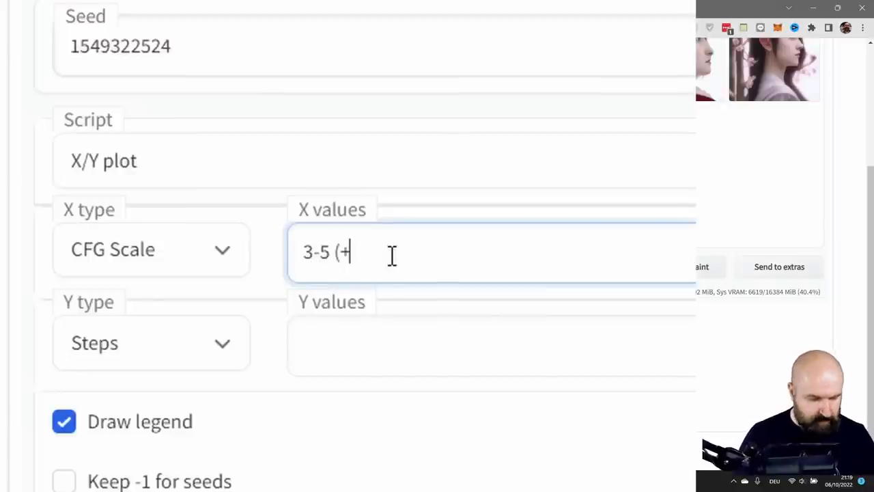
{"action": "type", "text": "0.5"}
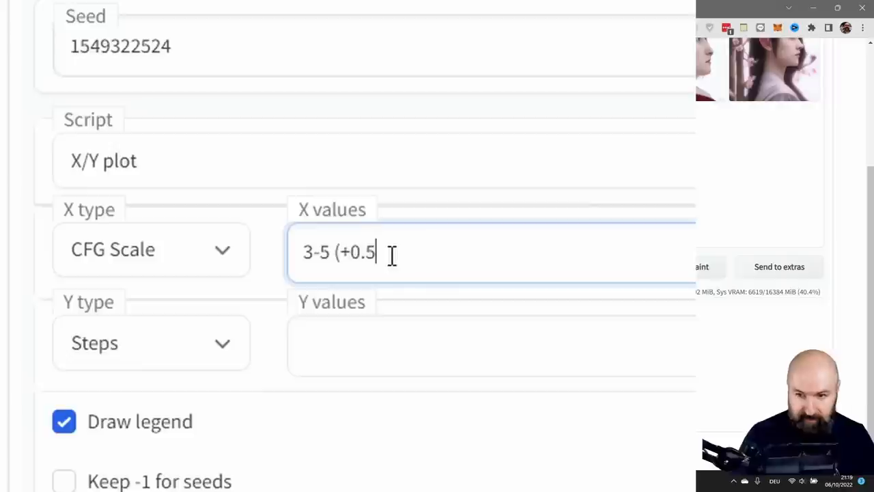
{"action": "type", "text": ")"}
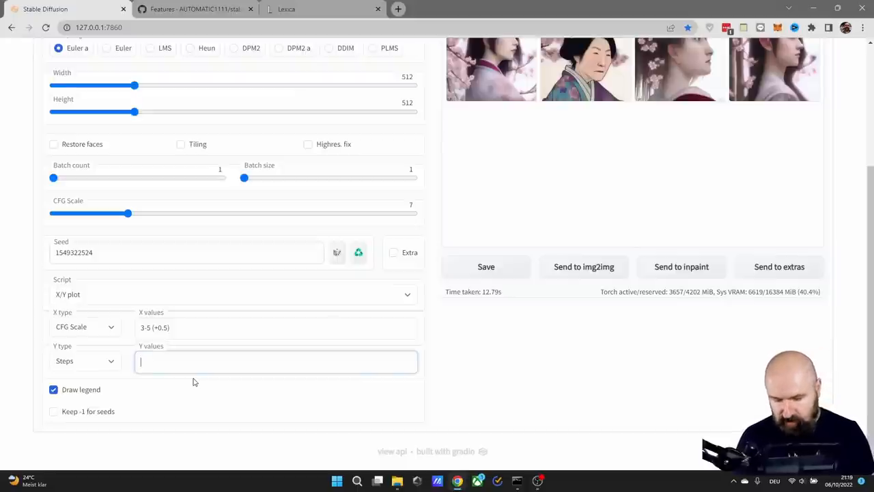
Enter '10-40 [5]' as the Steps values for the Y axis.
{"action": "type", "text": "10-40"}
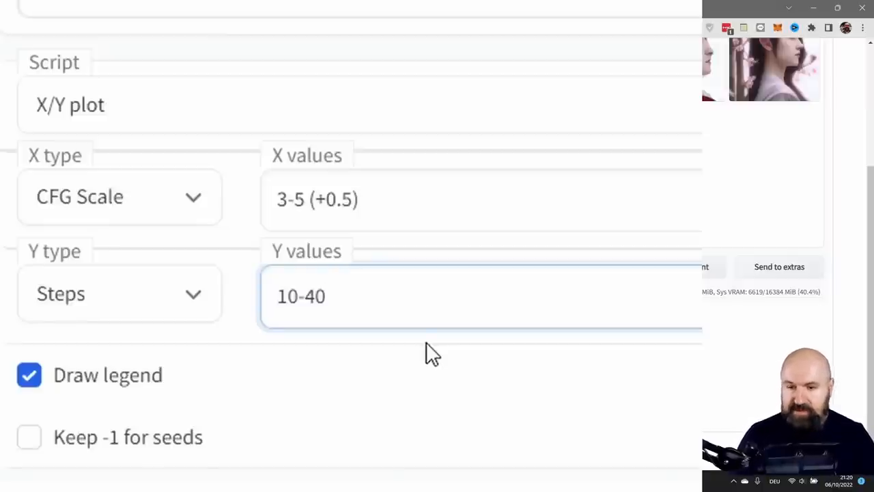
{"action": "type", "text": "[5"}
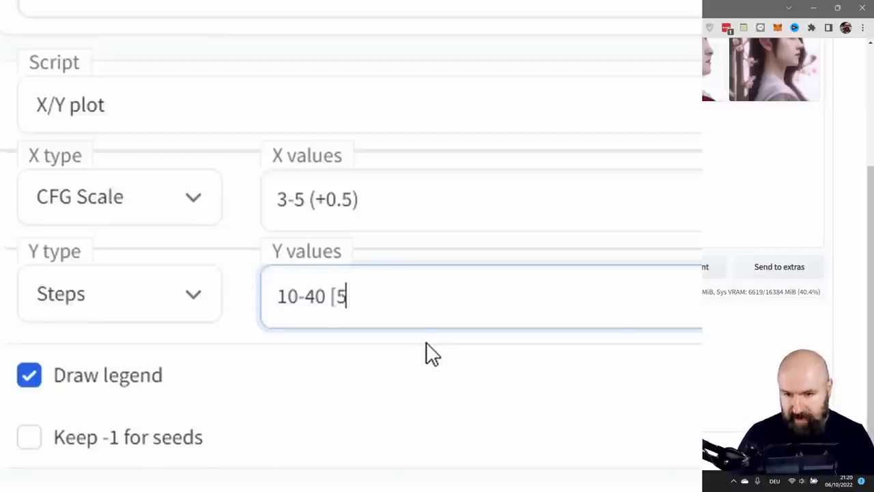
{"action": "type", "text": "]"}
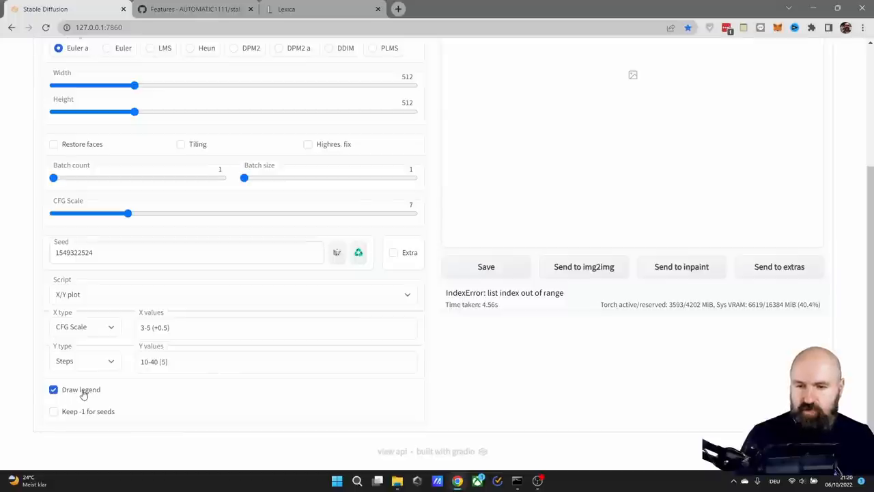
{"action": "mouse_move", "coordinate": [156, 398]}
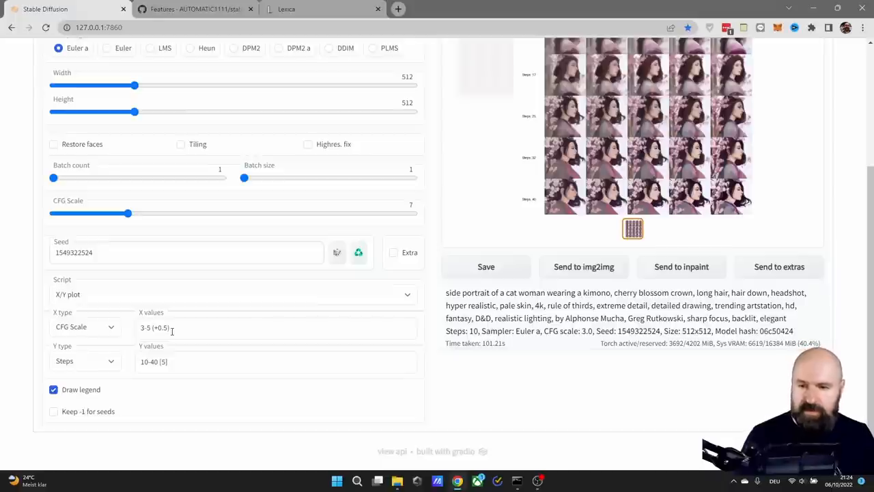
{"action": "mouse_move", "coordinate": [90, 326]}
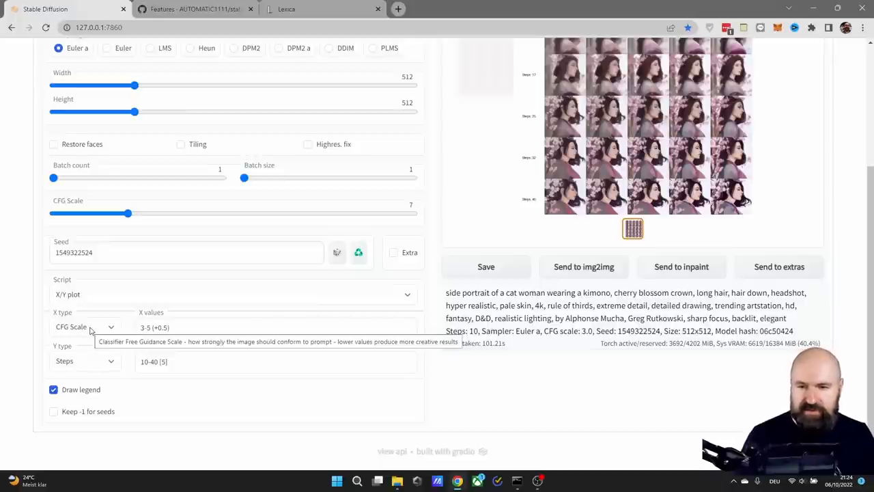
Scroll back to the top of the txt2img tab after the CFG/Steps grid renders.
{"action": "scroll", "scroll_direction": "up", "scroll_amount": 3}
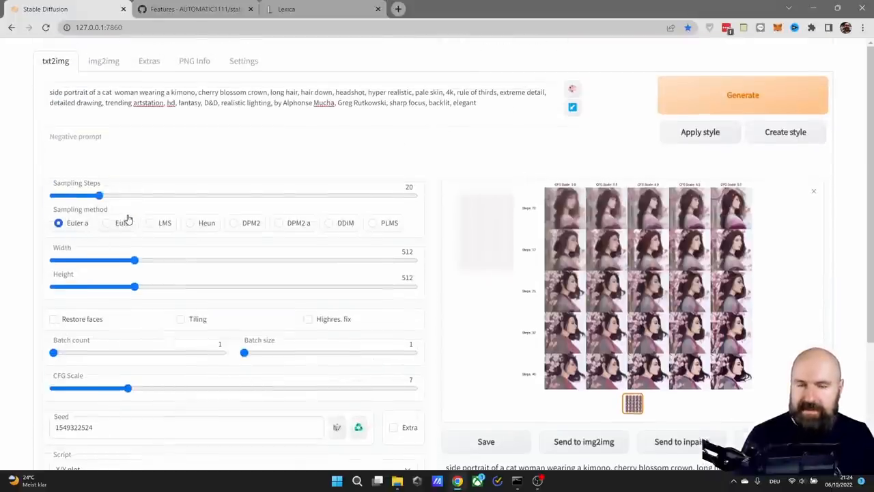
Change the Y axis to Sampler with values 'Euler a, LMS, Heun', keeping CFG Scale 3-5 on X.
{"action": "scroll", "scroll_direction": "down", "scroll_amount": 3}
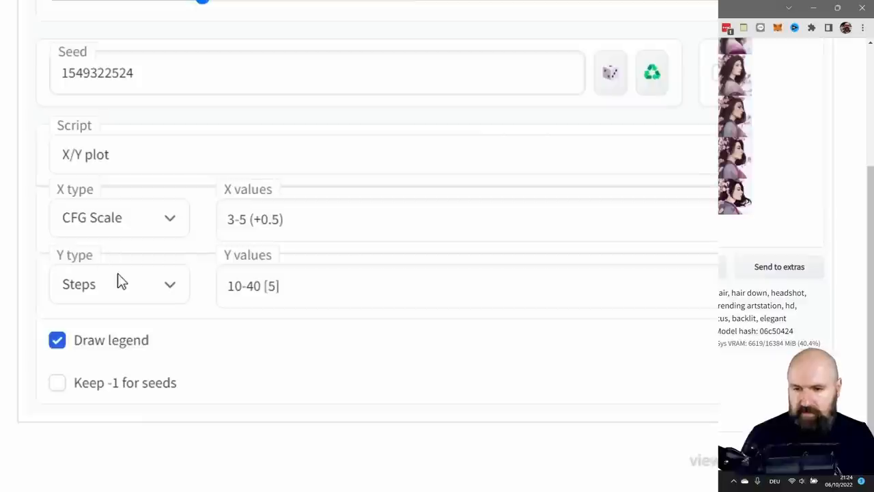
{"action": "left_click", "coordinate": [118, 283]}
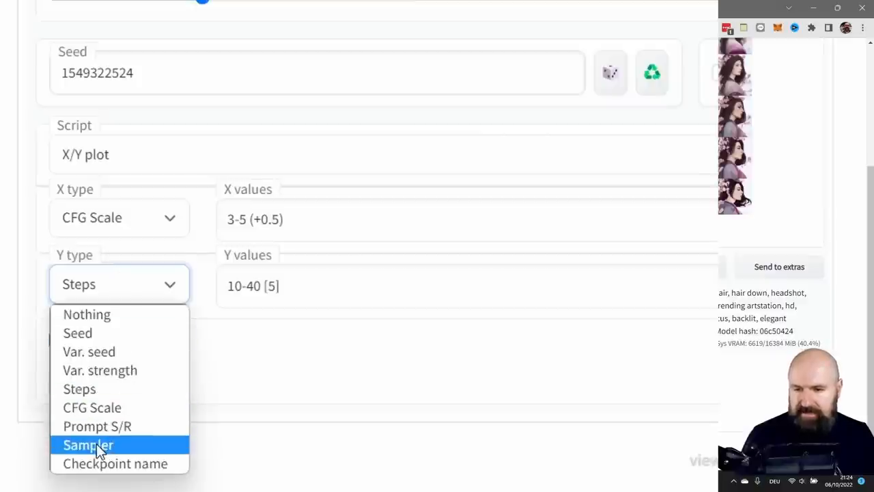
{"action": "left_click", "coordinate": [87, 445]}
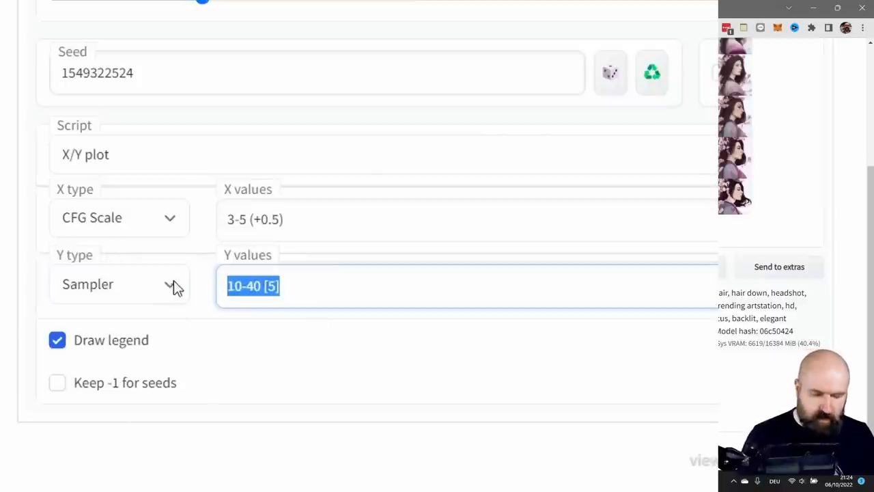
{"action": "key", "text": "Delete"}
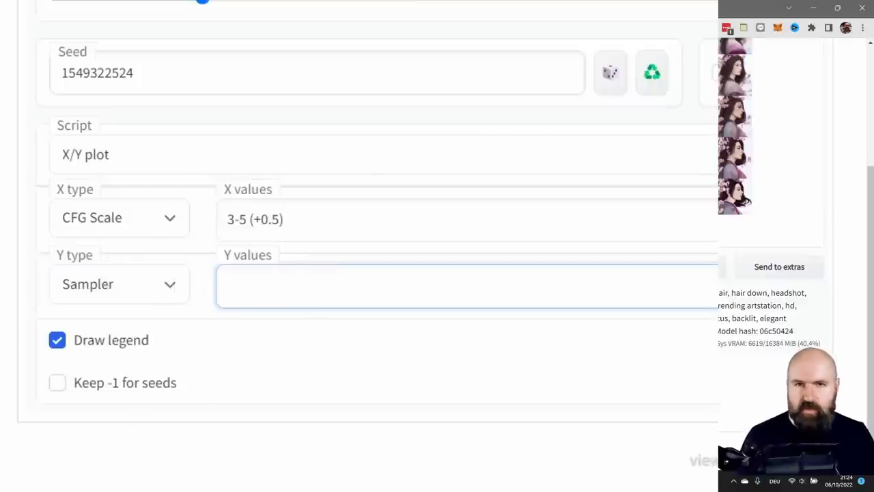
{"action": "type", "text": "Euler a, LMS, Heun"}
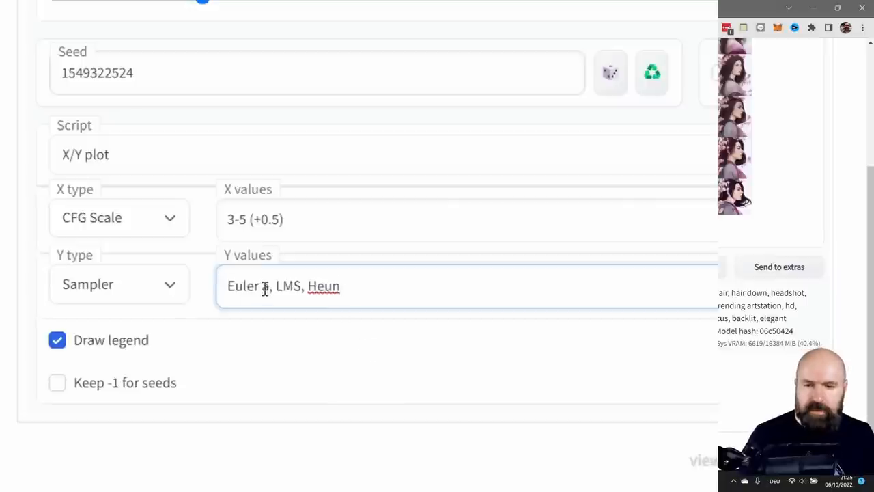
{"action": "type", "text": "a"}
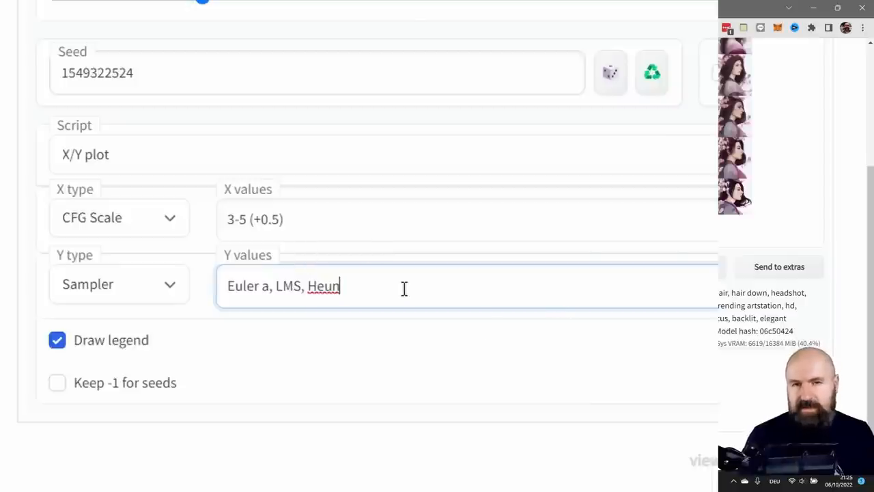
{"action": "mouse_move", "coordinate": [257, 293]}
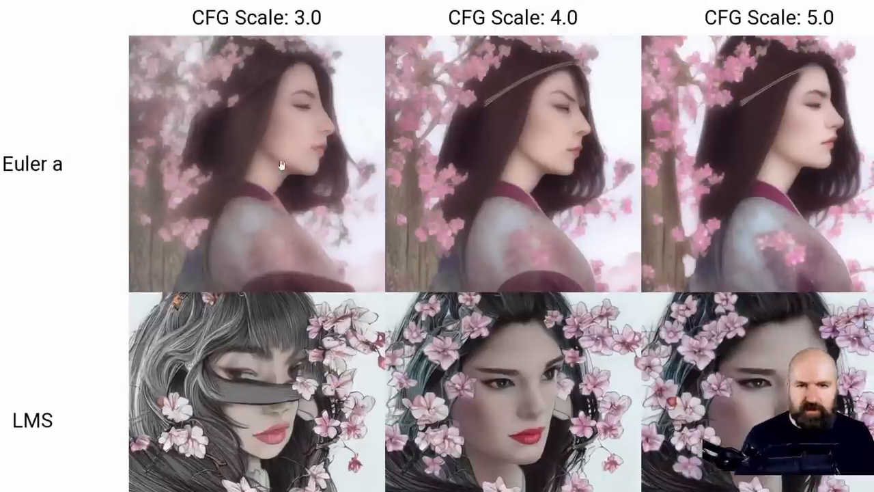
Scroll down through the CFG-vs-sampler grid to inspect the Euler a, LMS and Heun rows.
{"action": "scroll", "scroll_direction": "down", "scroll_amount": 3}
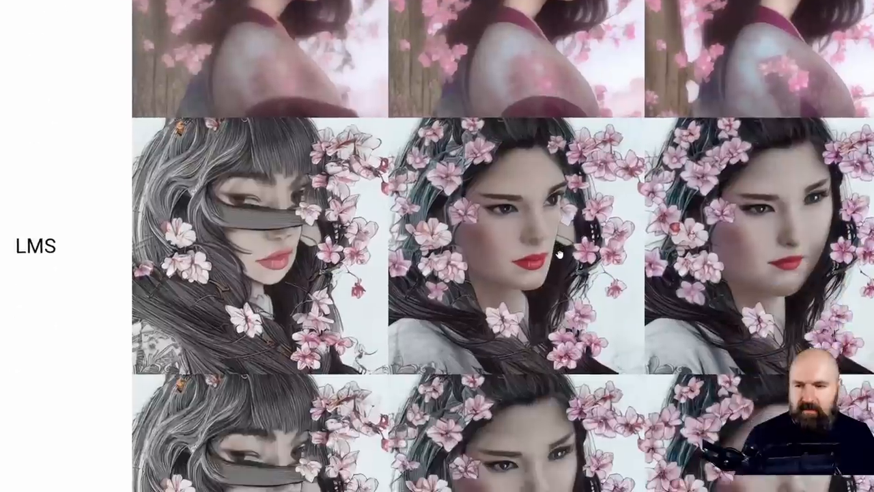
{"action": "scroll", "scroll_direction": "down", "scroll_amount": 3}
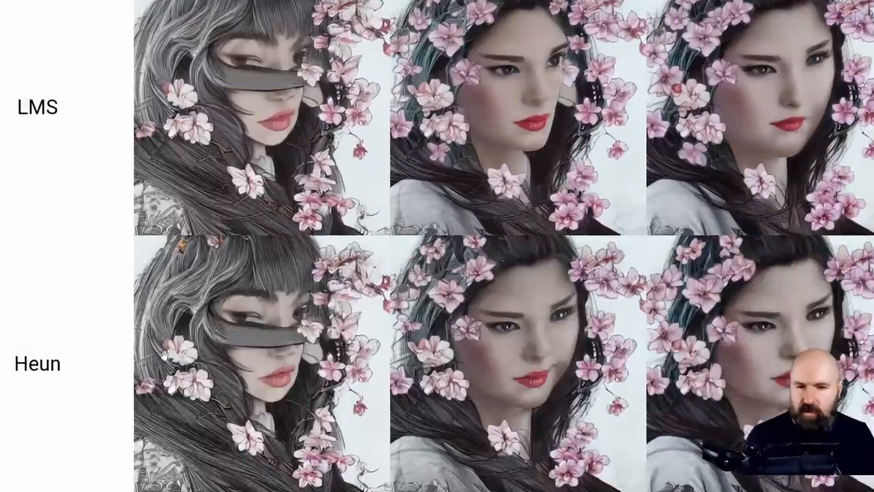
{"action": "scroll", "scroll_direction": "down", "scroll_amount": 3}
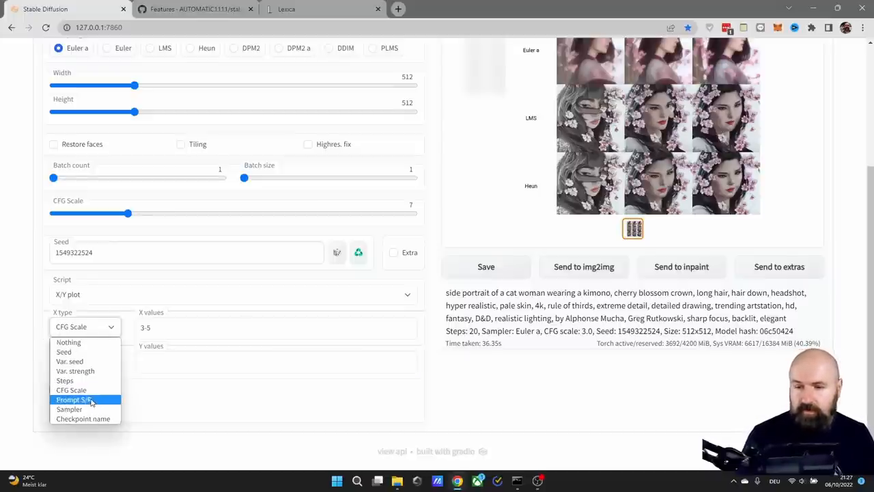
Configure Prompt S/R on 'woman,' with replacement subjects, Y as Nothing, and generate the row.
{"action": "left_click", "coordinate": [74, 398]}
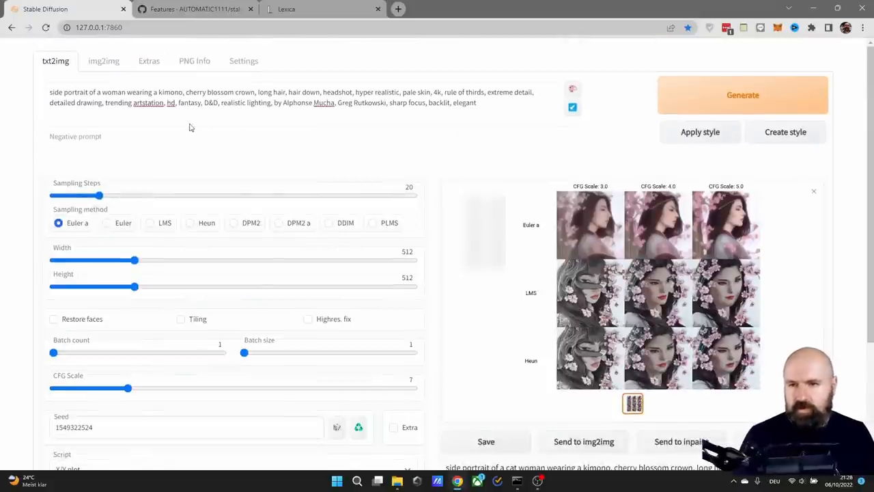
{"action": "double_click", "coordinate": [114, 91]}
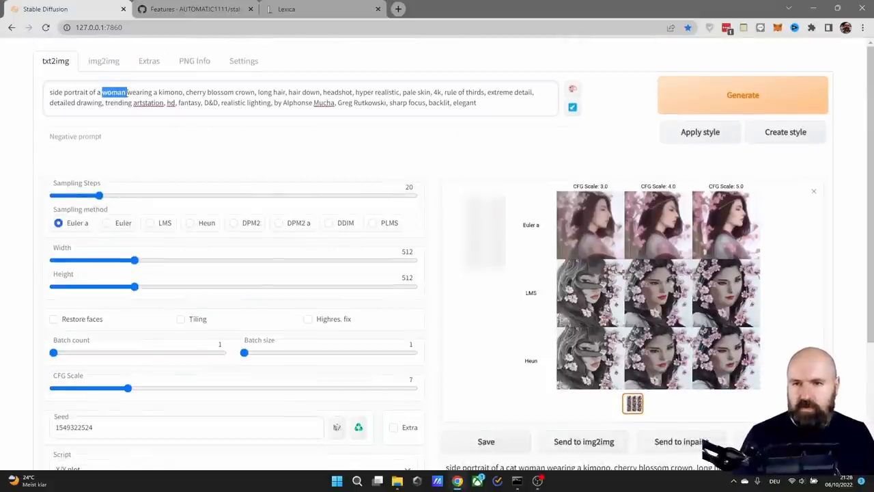
{"action": "scroll", "scroll_direction": "down", "scroll_amount": 3}
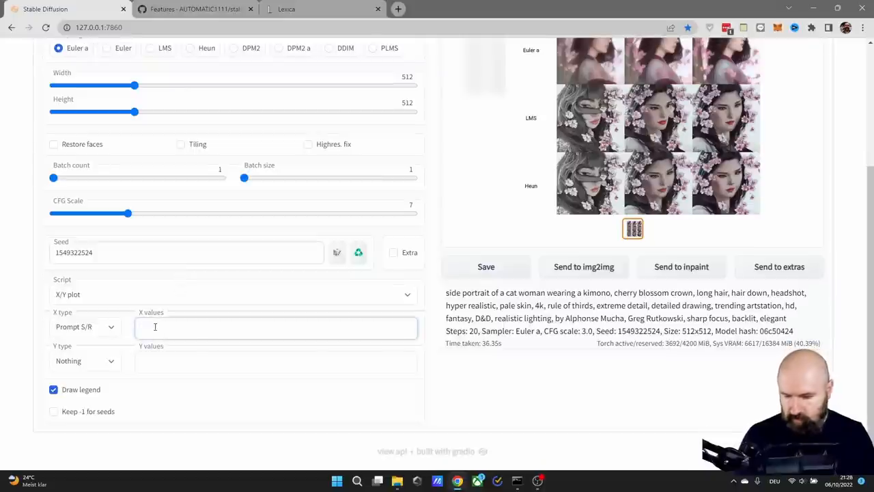
{"action": "type", "text": "woman,"}
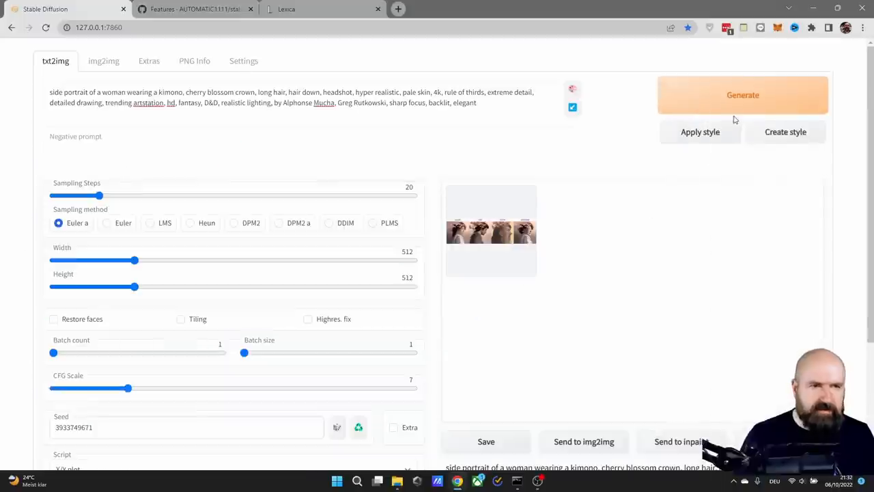
{"action": "left_click", "coordinate": [742, 96]}
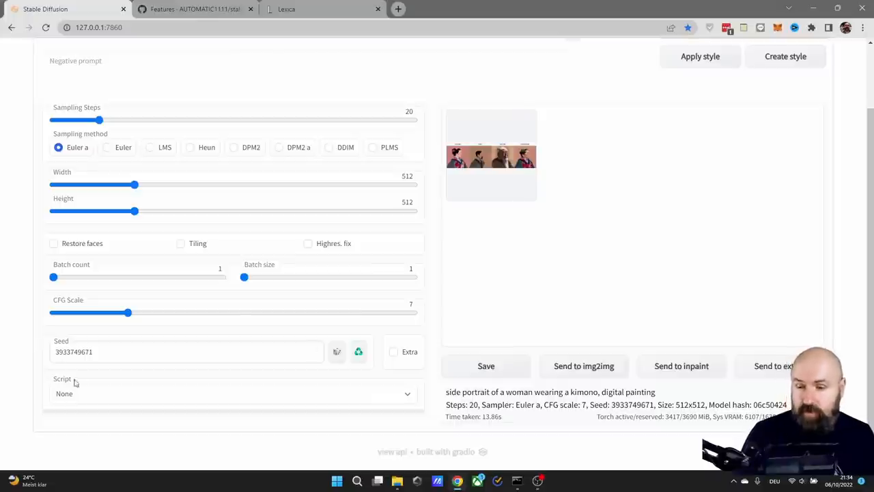
Select the Prompt matrix script and rewrite the prompt as a long-haired woman, highly detailed, 8k |.
{"action": "left_click", "coordinate": [232, 393]}
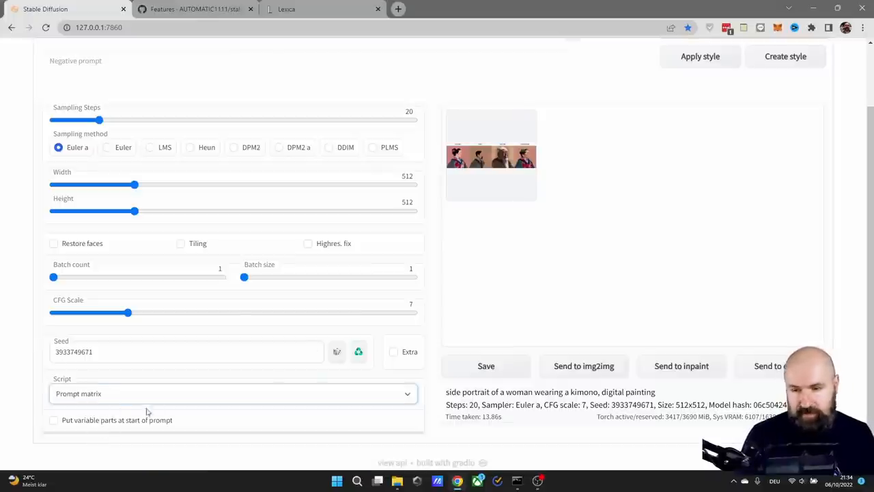
{"action": "mouse_move", "coordinate": [182, 432]}
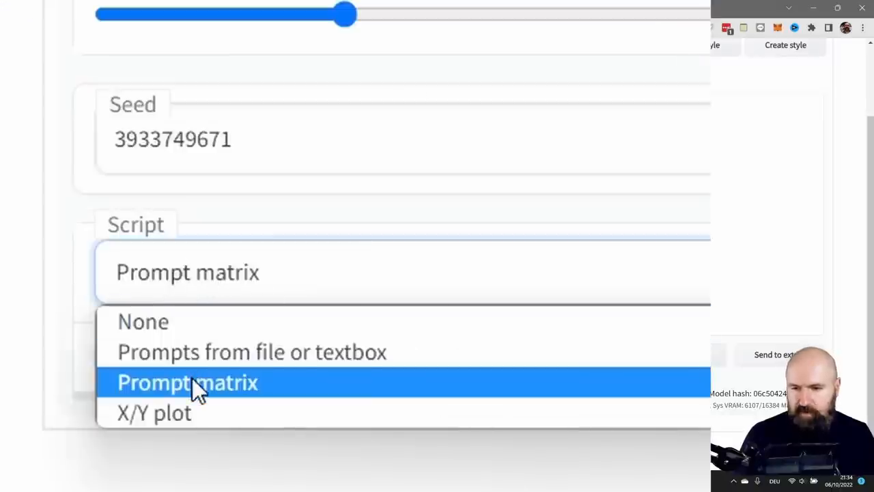
{"action": "left_click", "coordinate": [189, 382]}
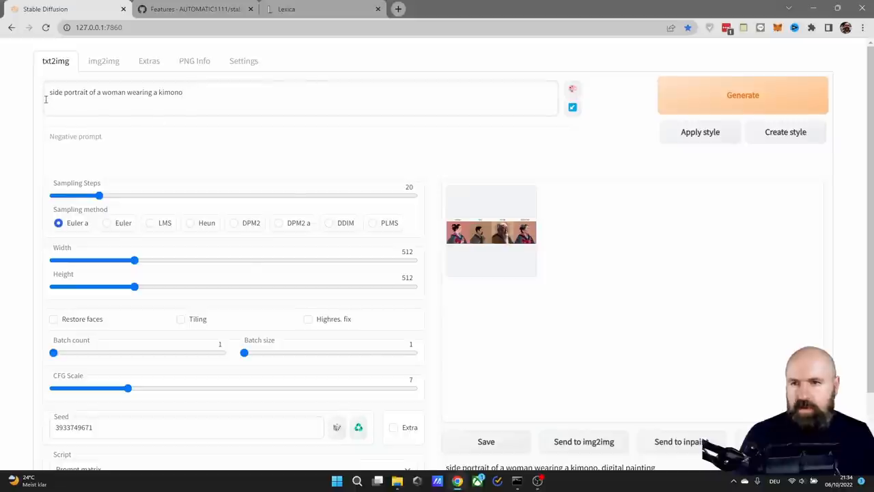
{"action": "left_click", "coordinate": [194, 93]}
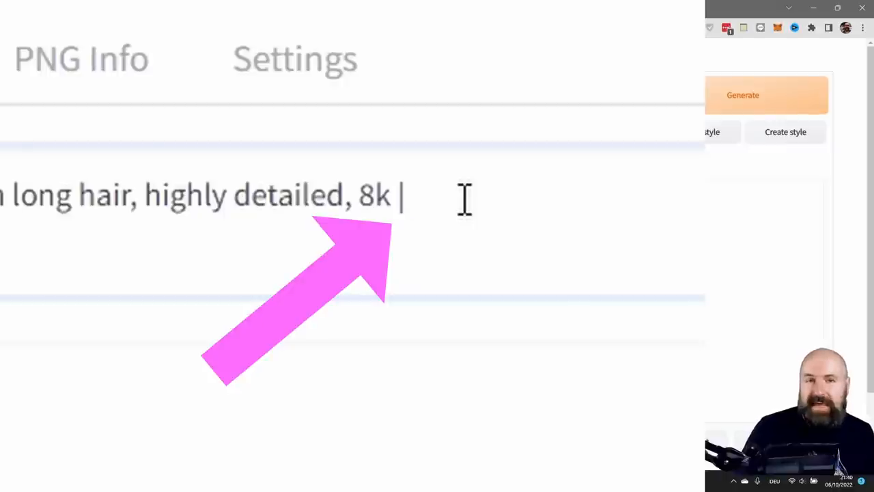
Add watercolor | photography | pencil sketch | oil painting variants and put variable parts at prompt start.
{"action": "type", "text": "watercolor | phot"}
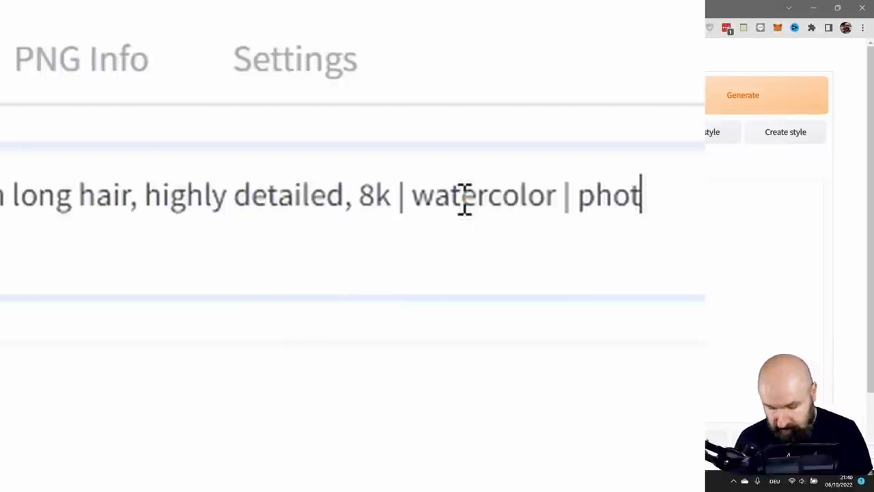
{"action": "type", "text": "ography | pencil sketch | oil painting"}
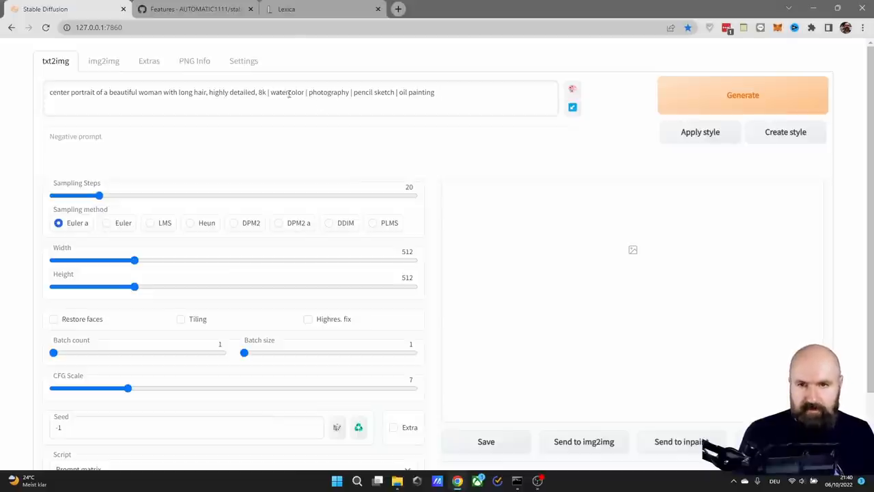
{"action": "mouse_move", "coordinate": [484, 101]}
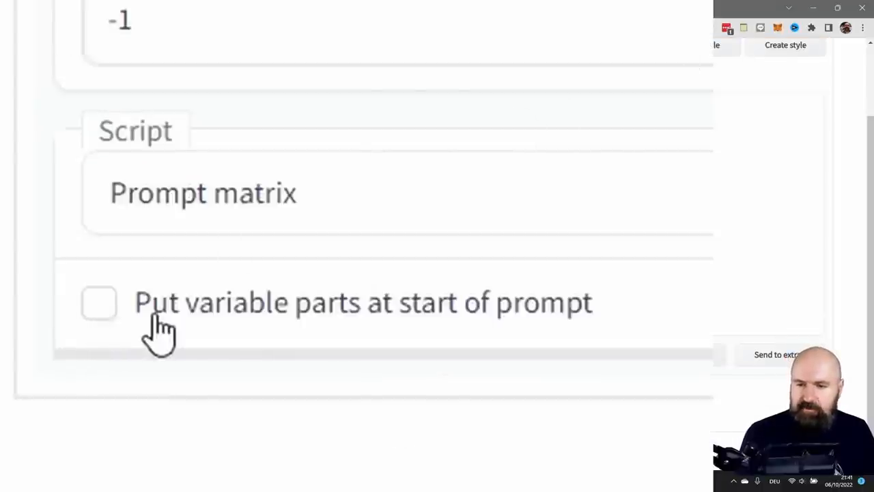
{"action": "mouse_move", "coordinate": [440, 334]}
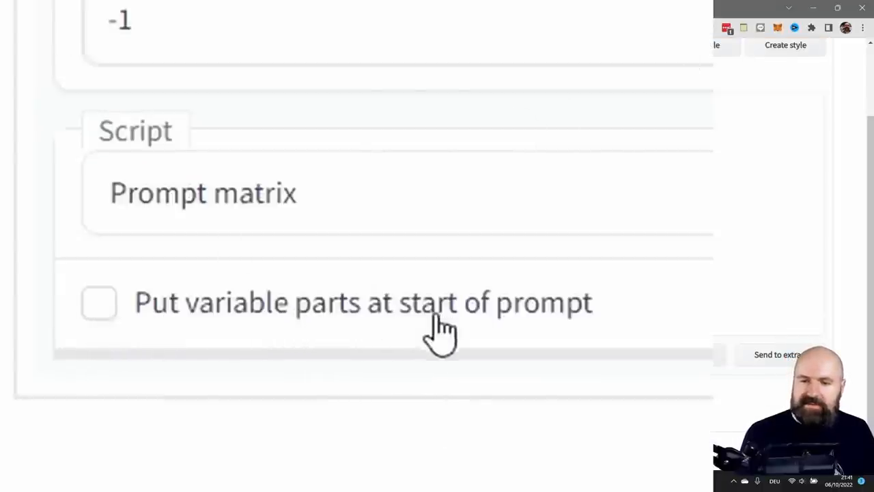
{"action": "left_click", "coordinate": [98, 301]}
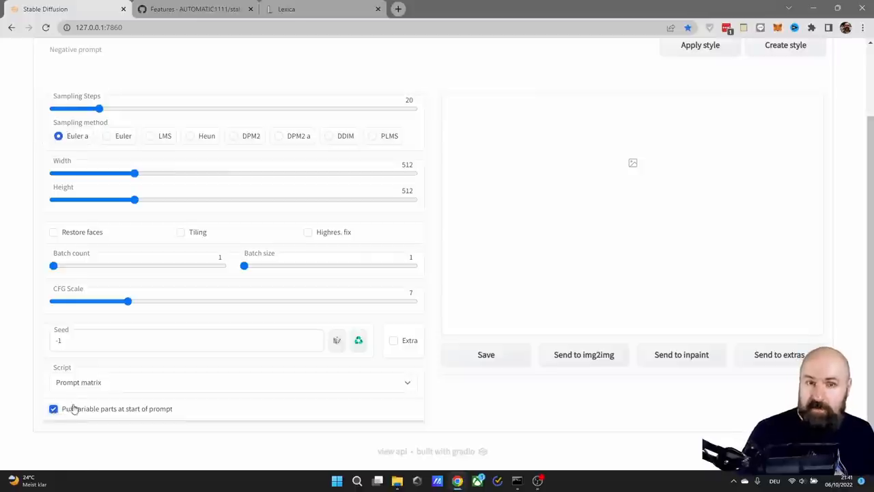
{"action": "mouse_move", "coordinate": [167, 415]}
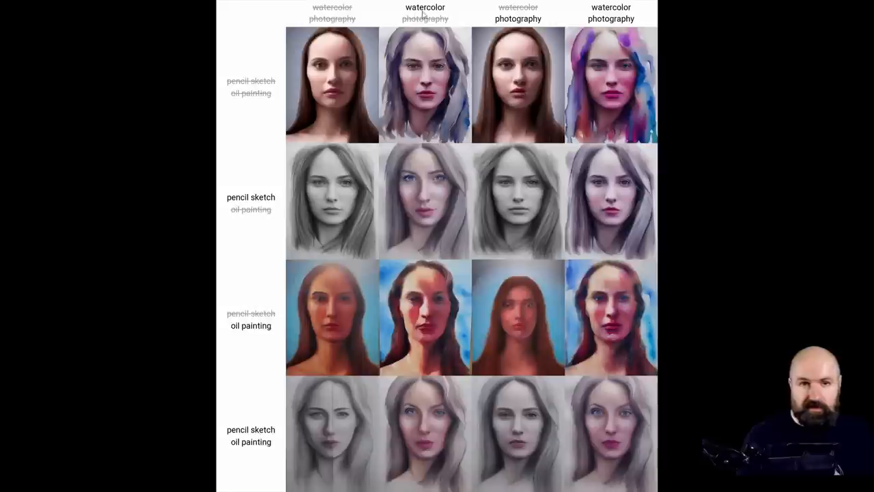
{"action": "mouse_move", "coordinate": [254, 217]}
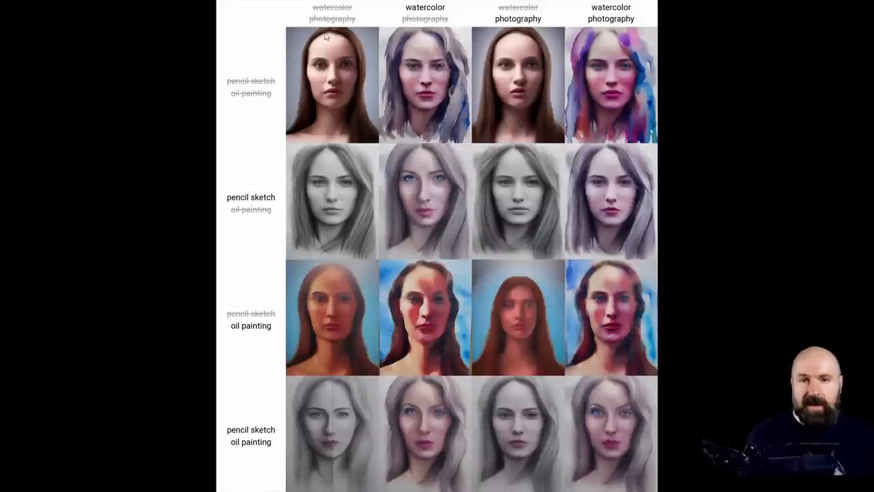
{"action": "mouse_move", "coordinate": [426, 192]}
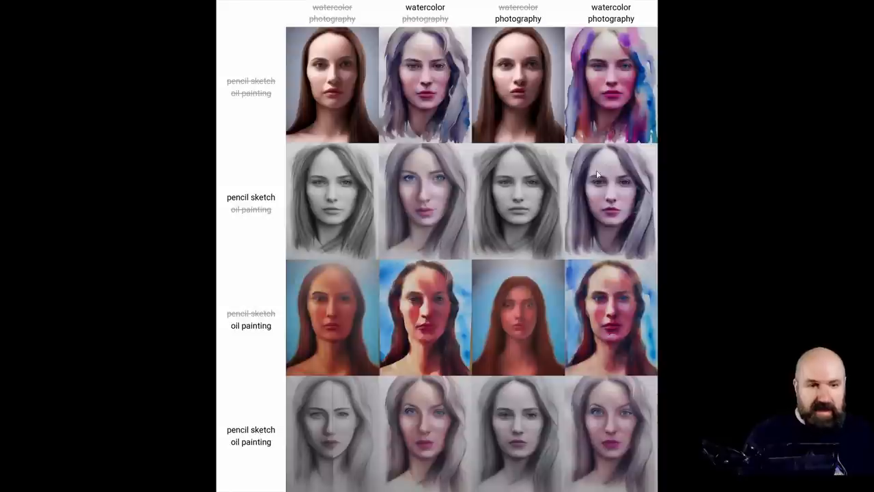
{"action": "mouse_move", "coordinate": [620, 206]}
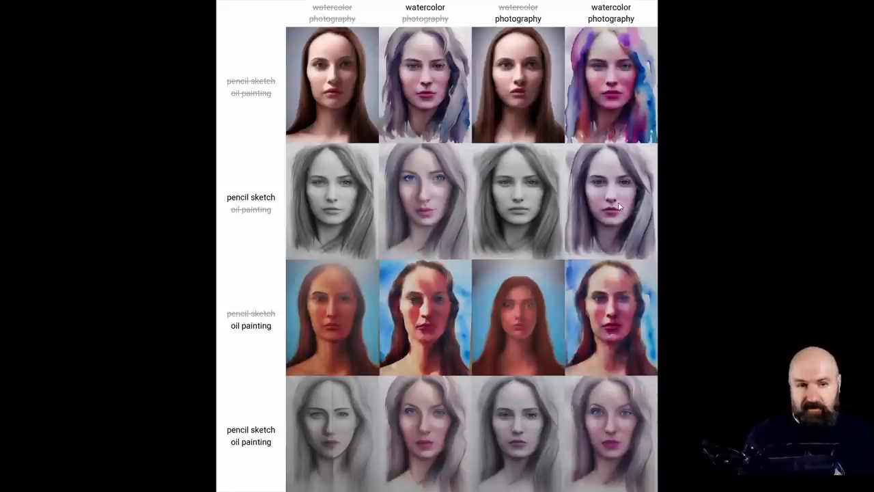
{"action": "mouse_move", "coordinate": [601, 214]}
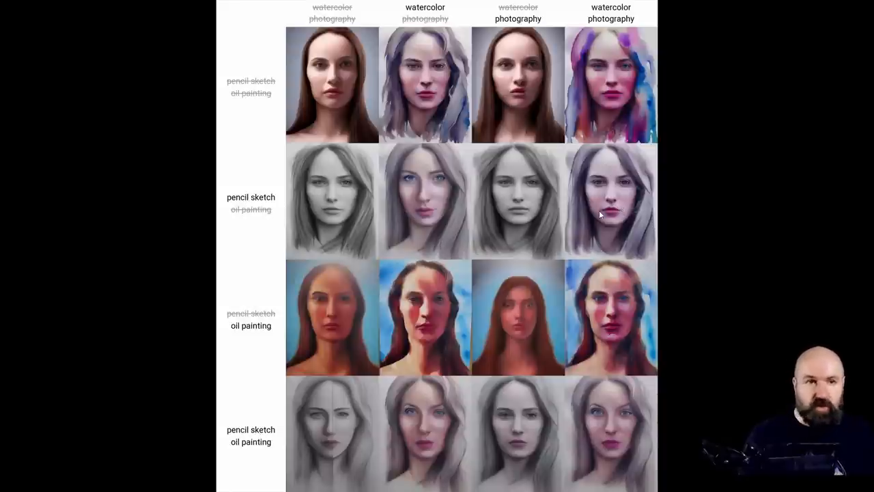